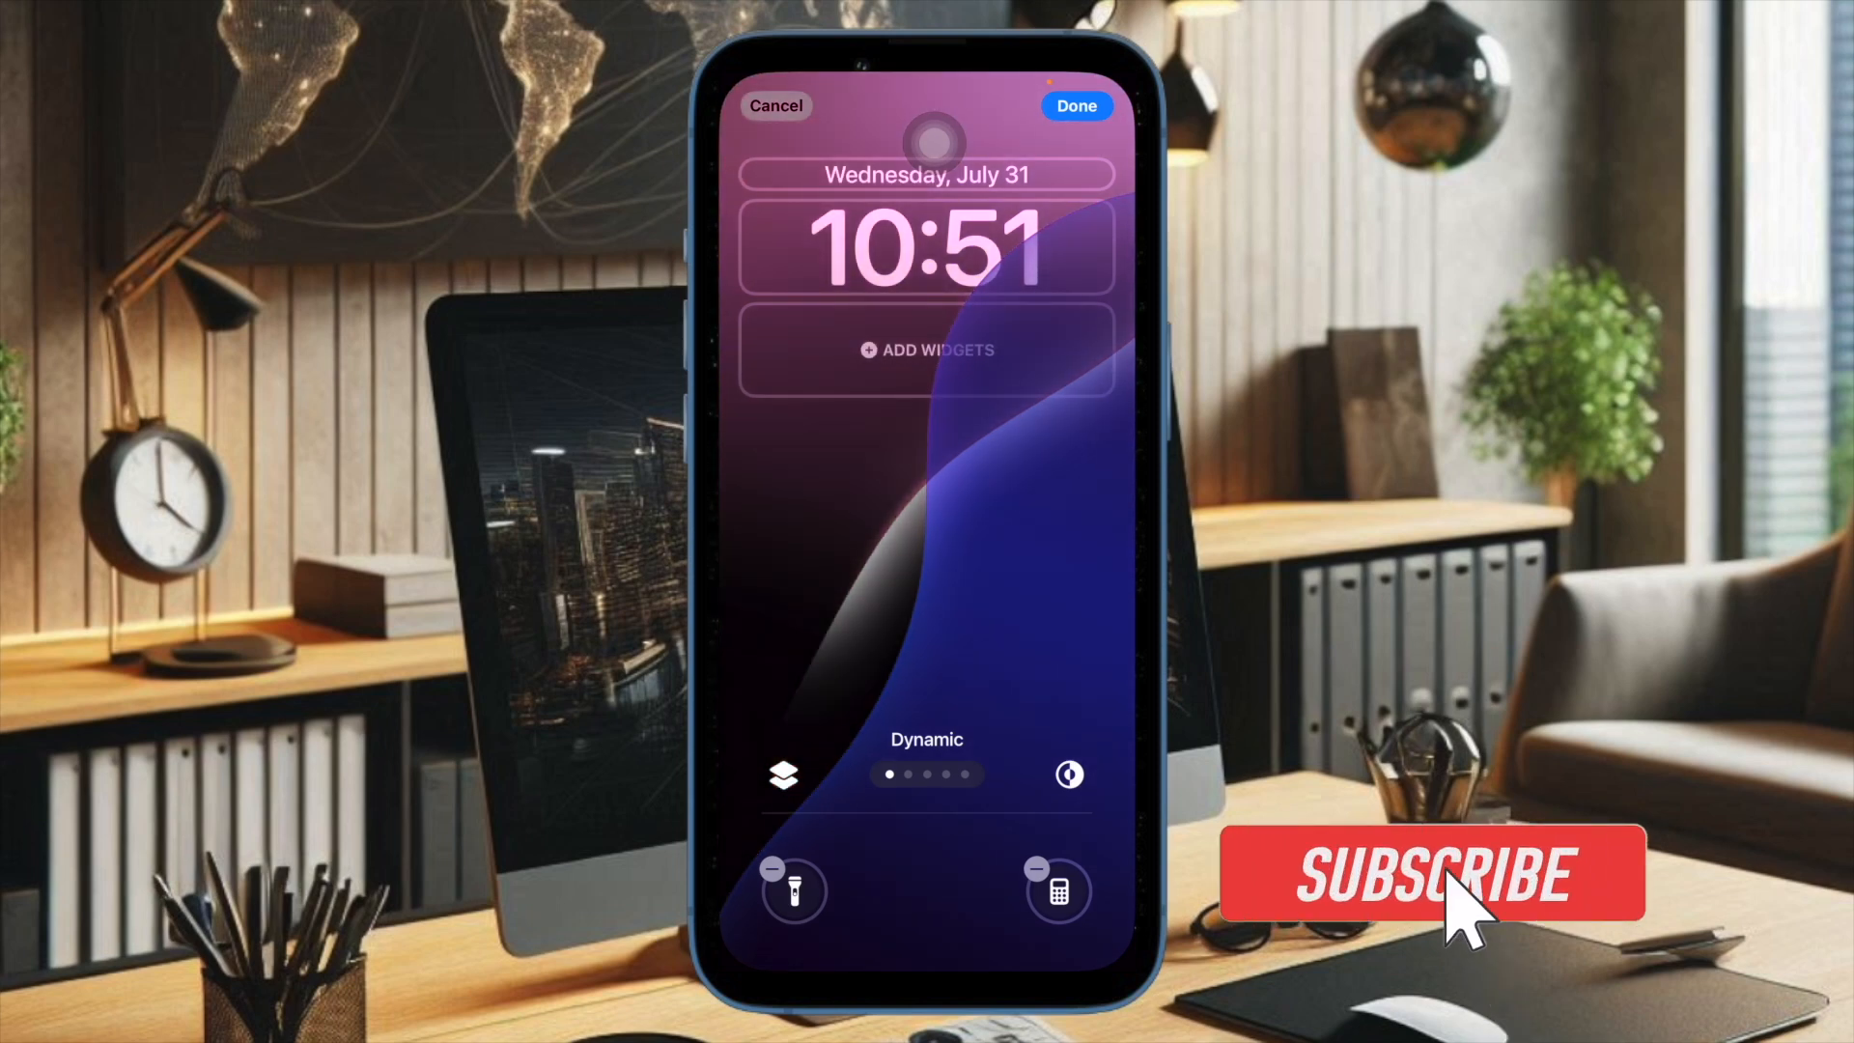
Switch the Lock Screen wallpaper style to Pink and browse the Add Widgets list
left_click(1431, 872)
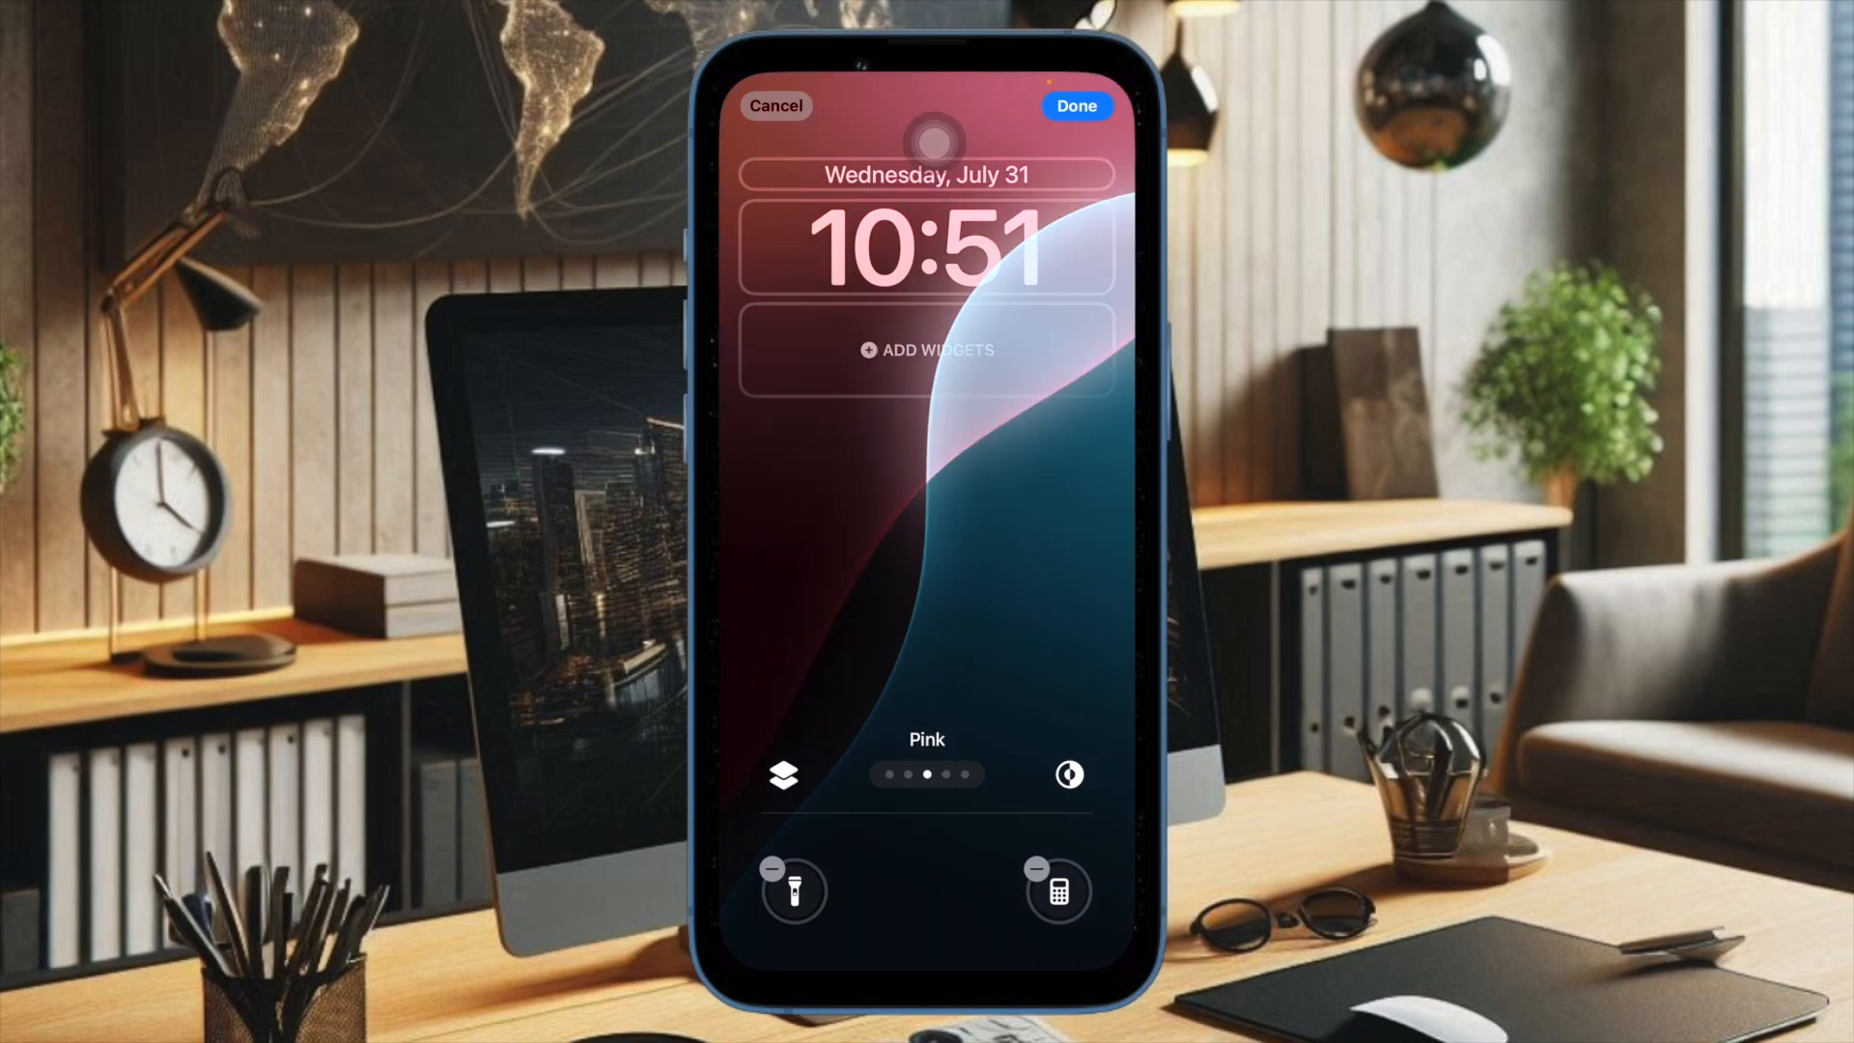
left_click(926, 349)
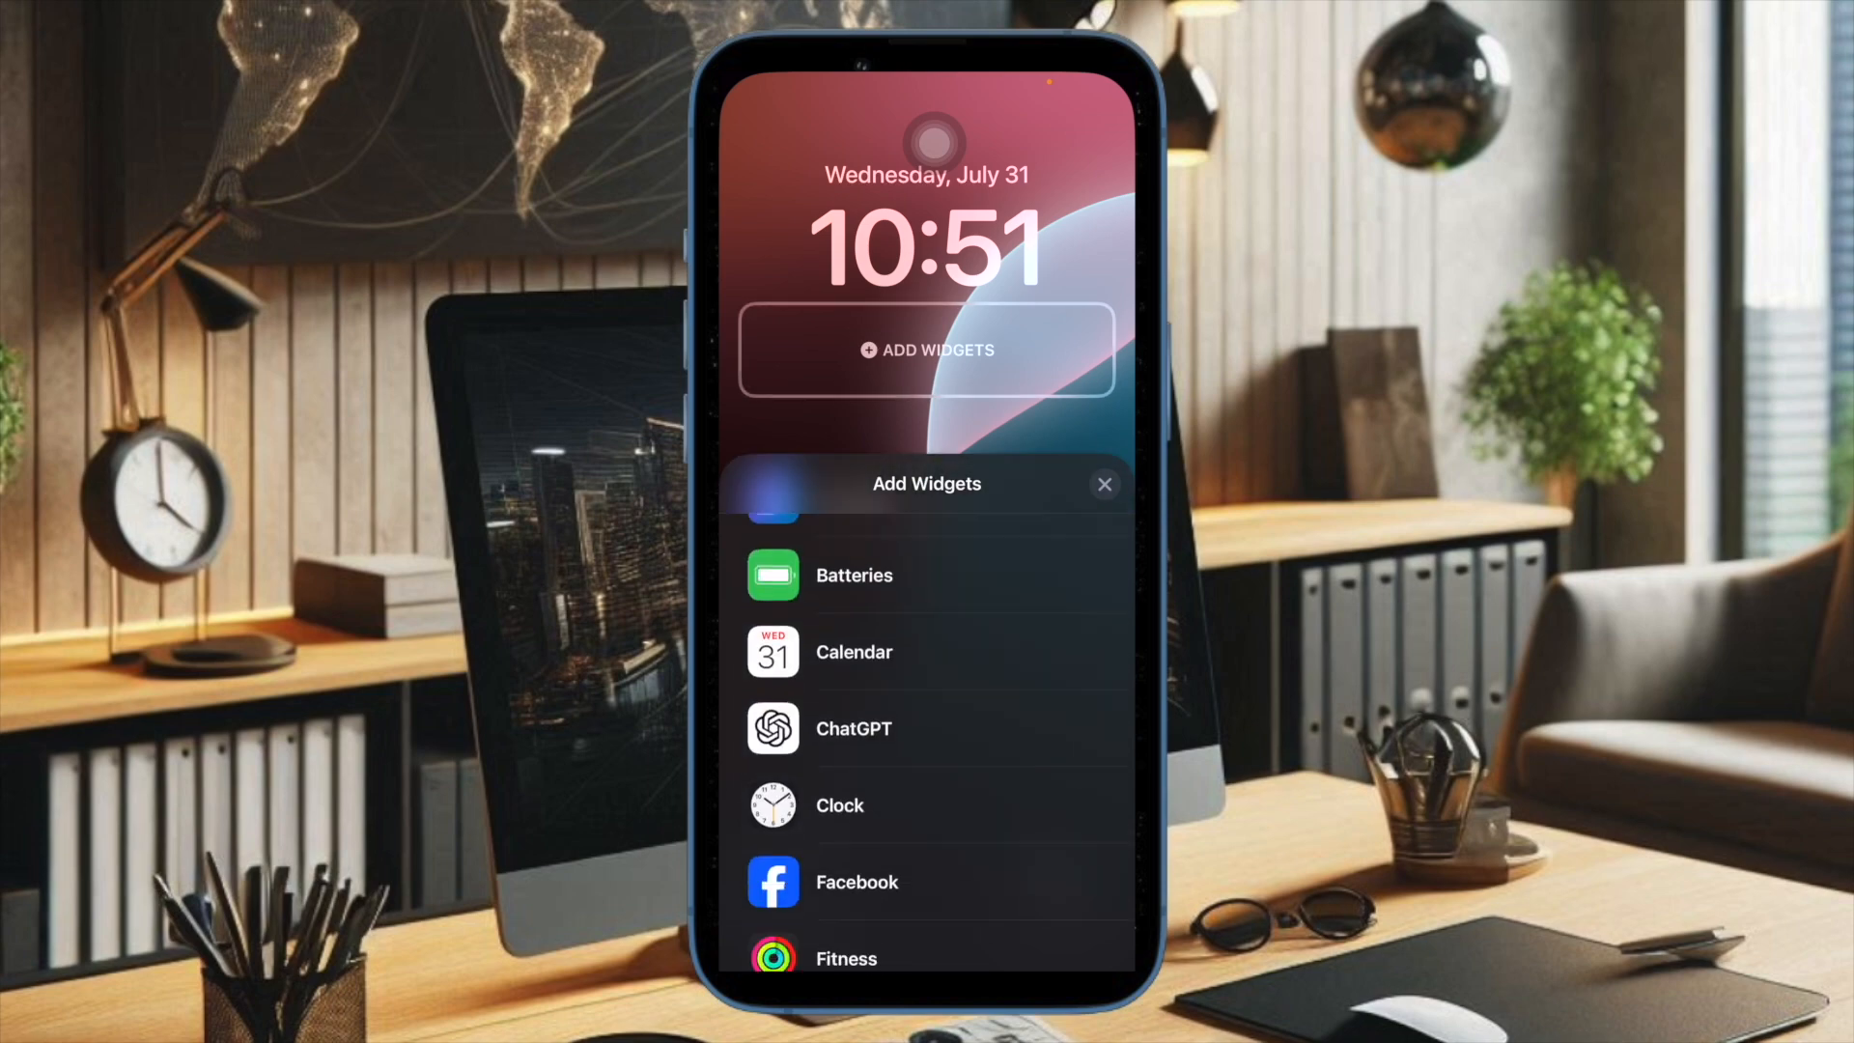
scroll("down", 3)
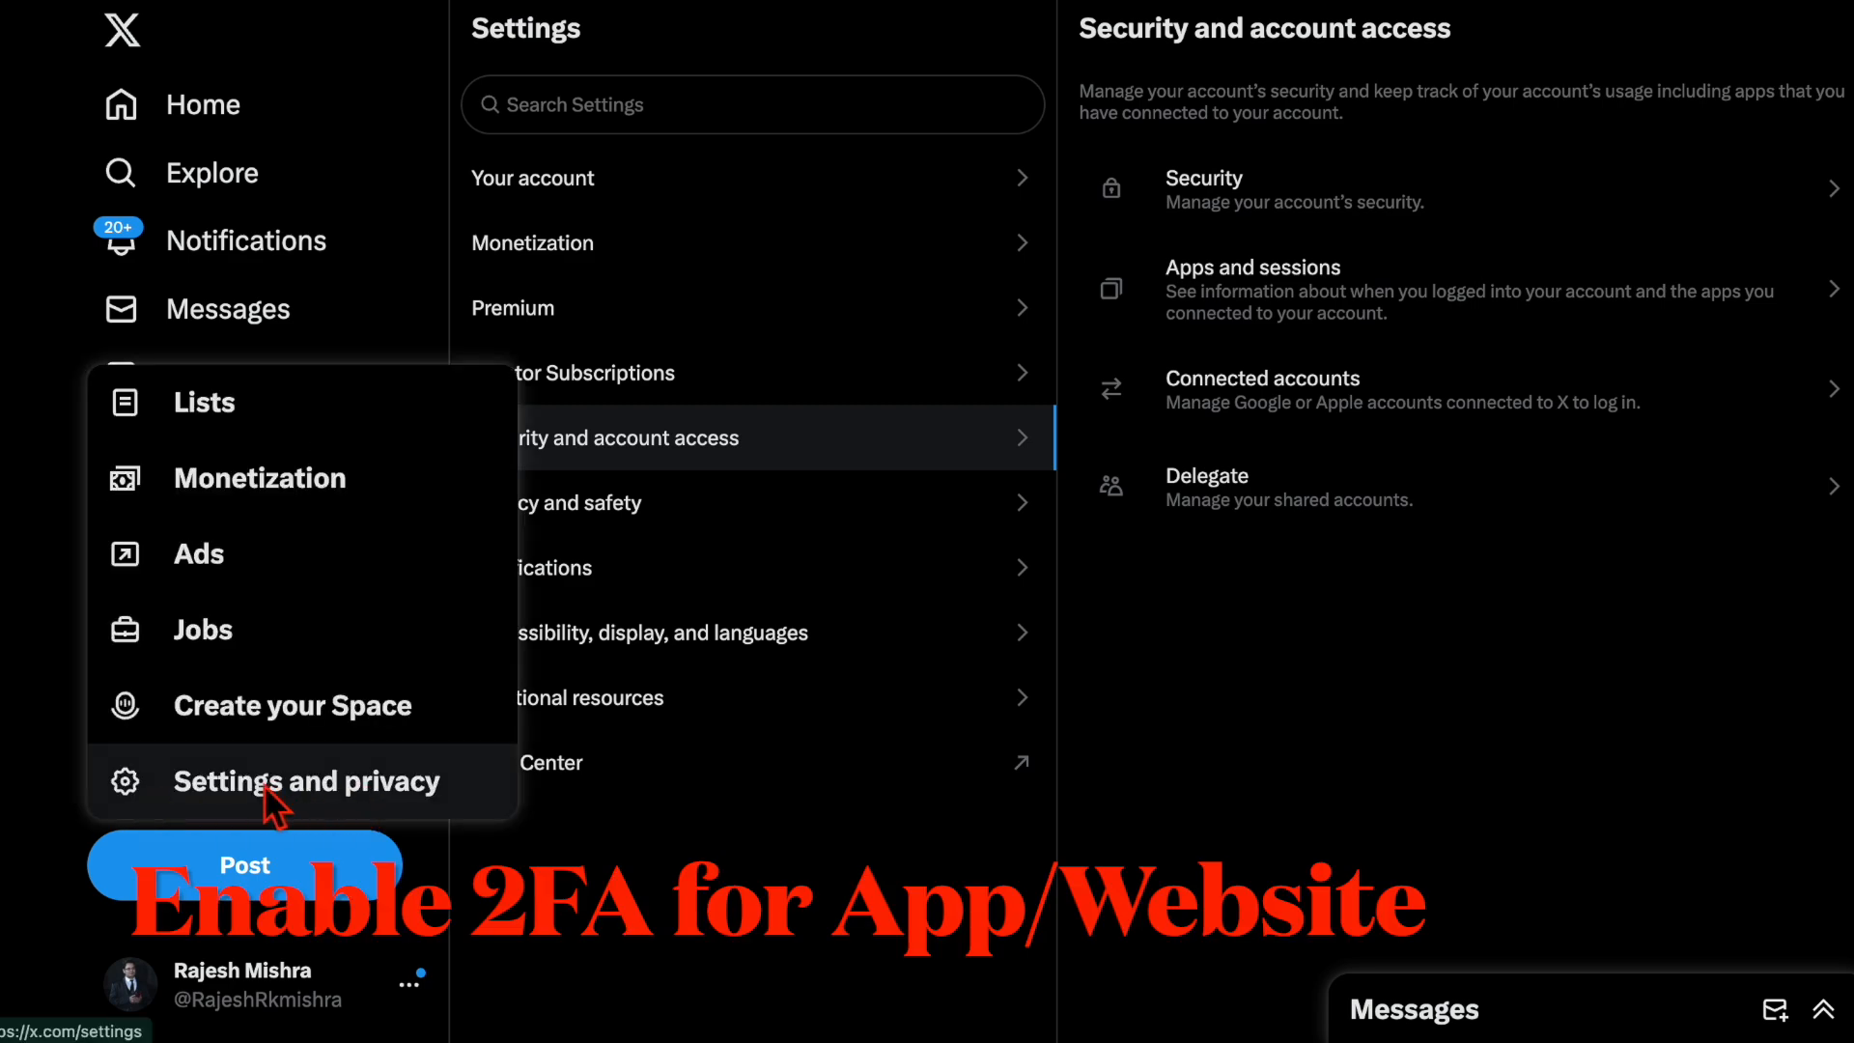
Go through X Settings, Security and account access, then Security to Two-factor authentication
left_click(532, 178)
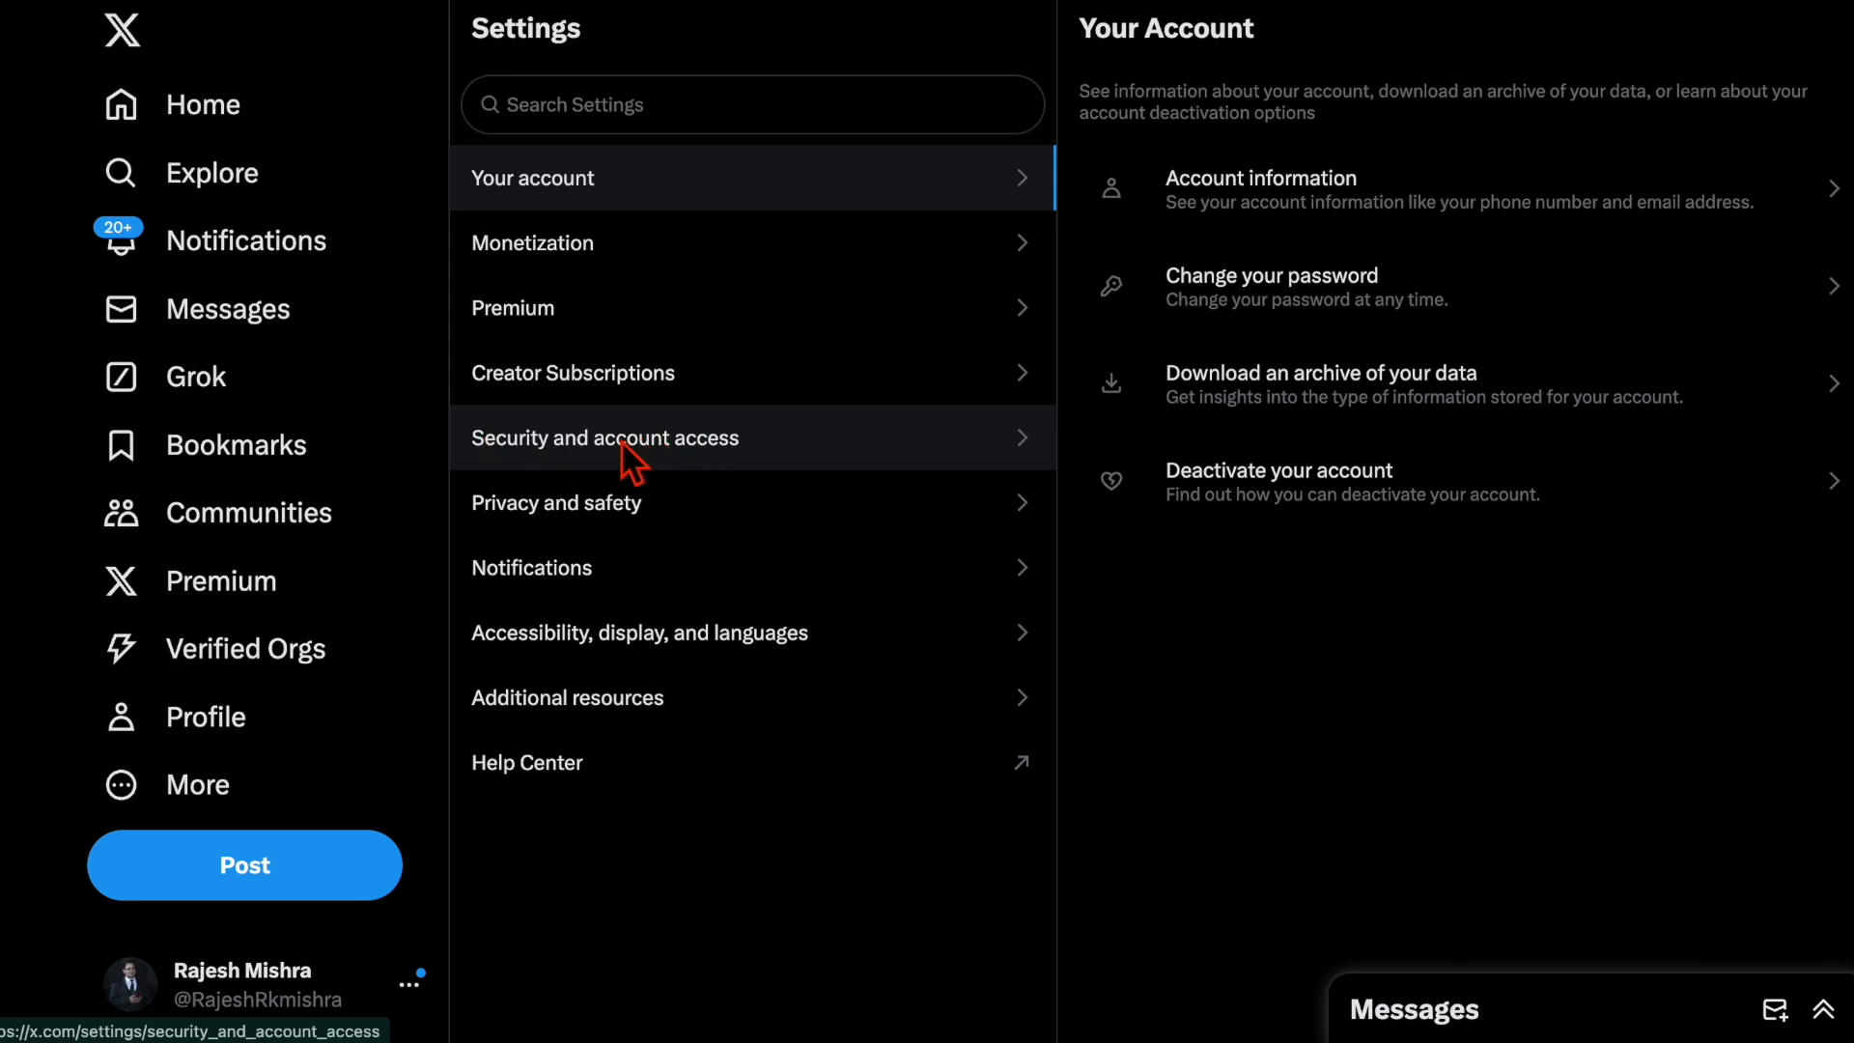
left_click(605, 437)
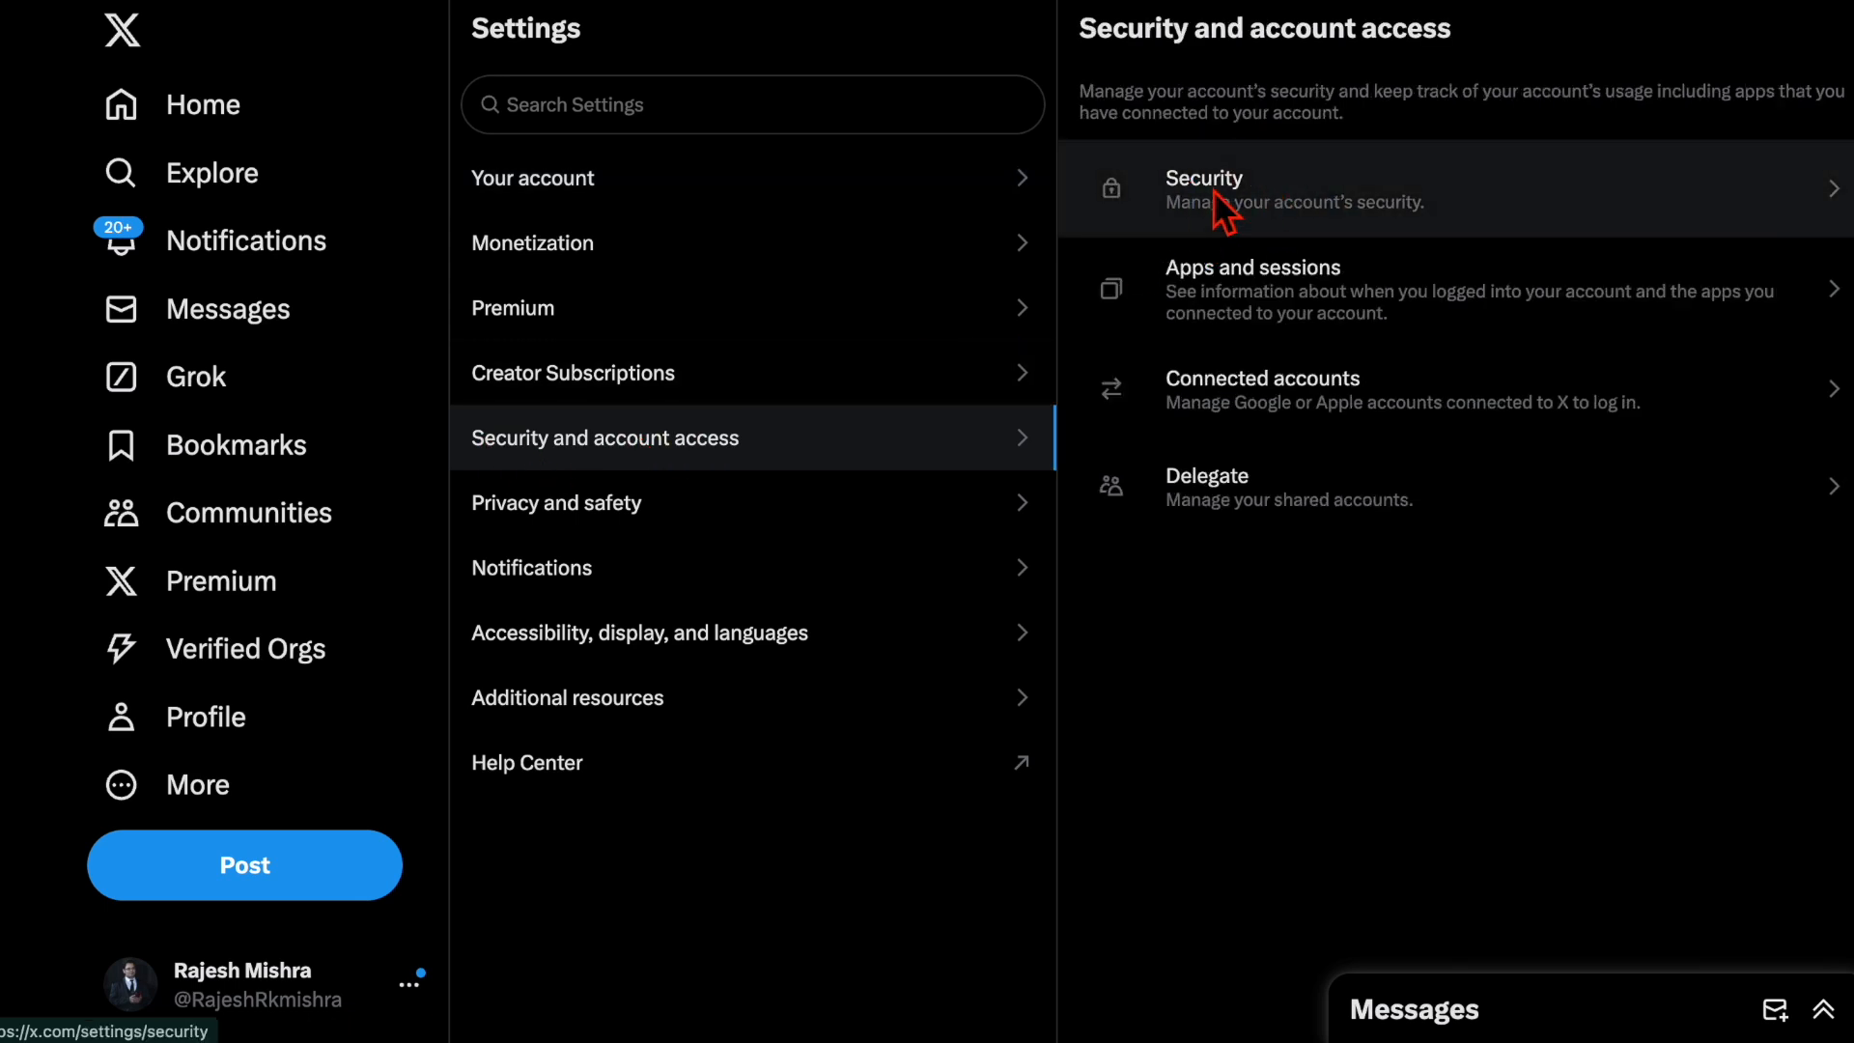
left_click(1202, 189)
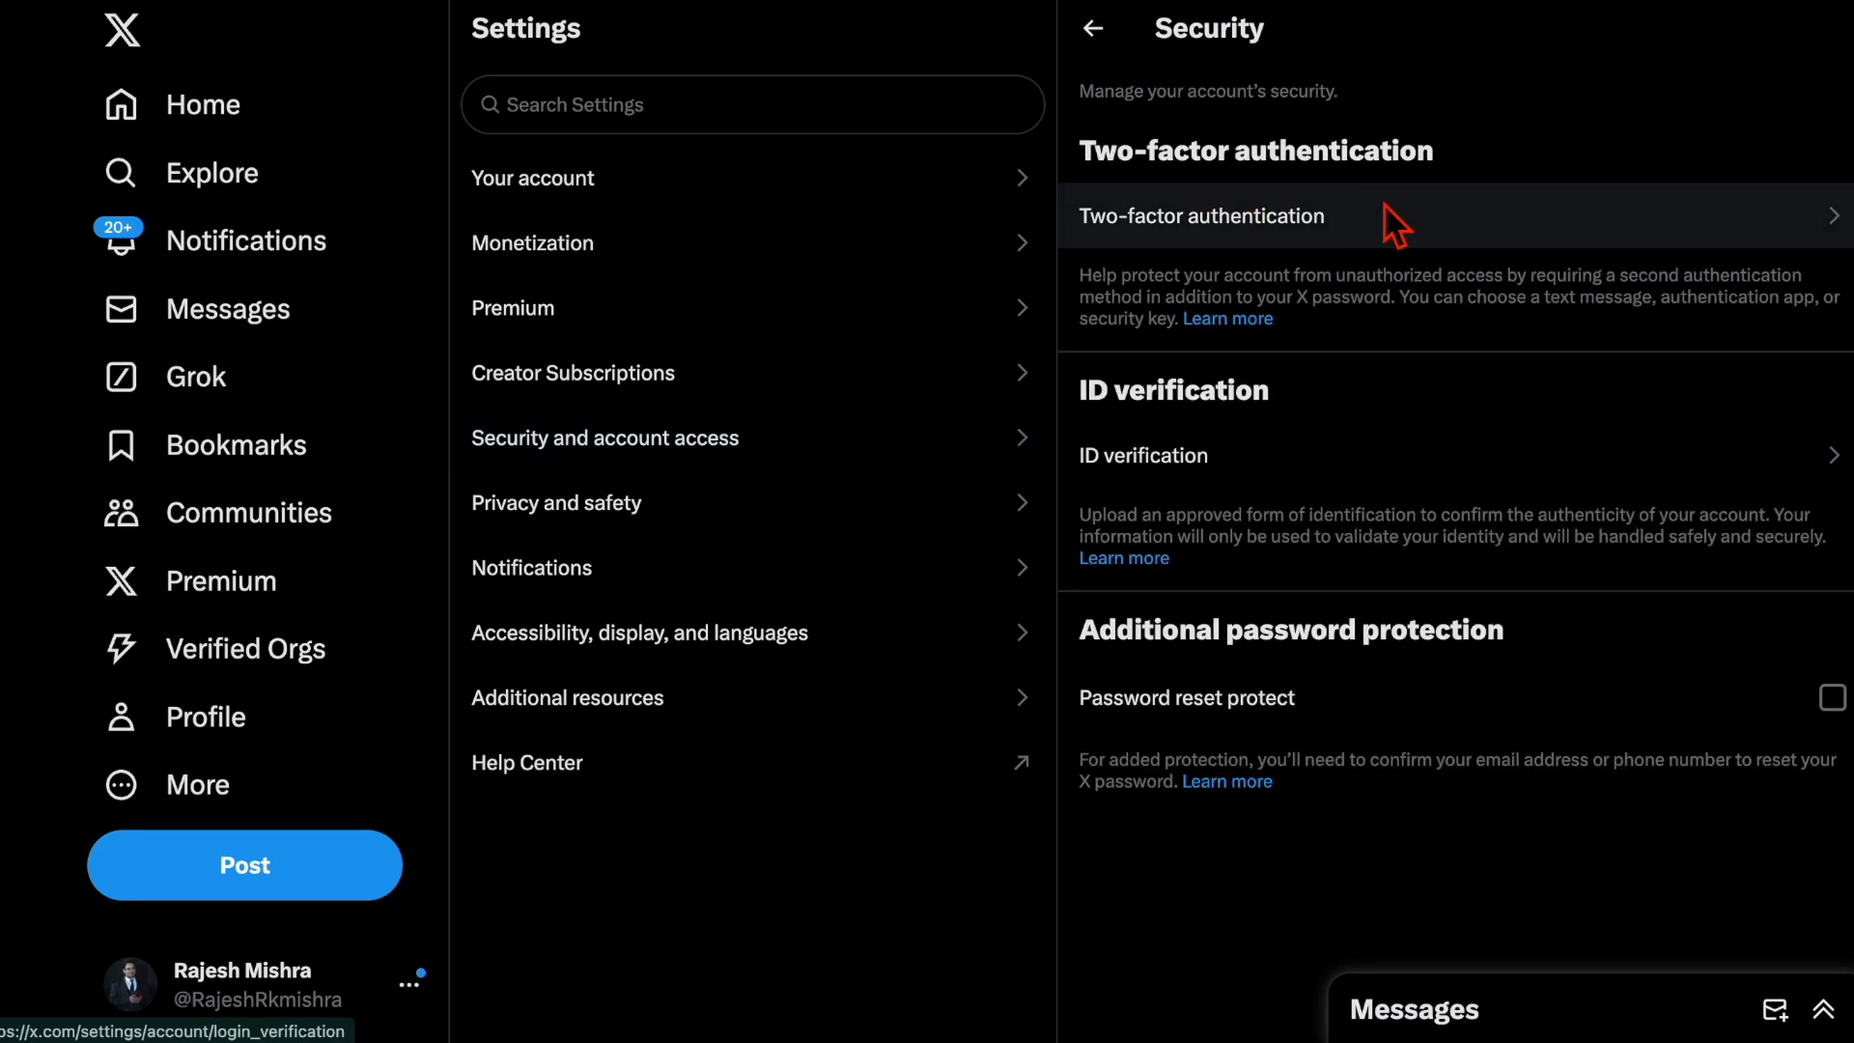
mouse_move(1082, 230)
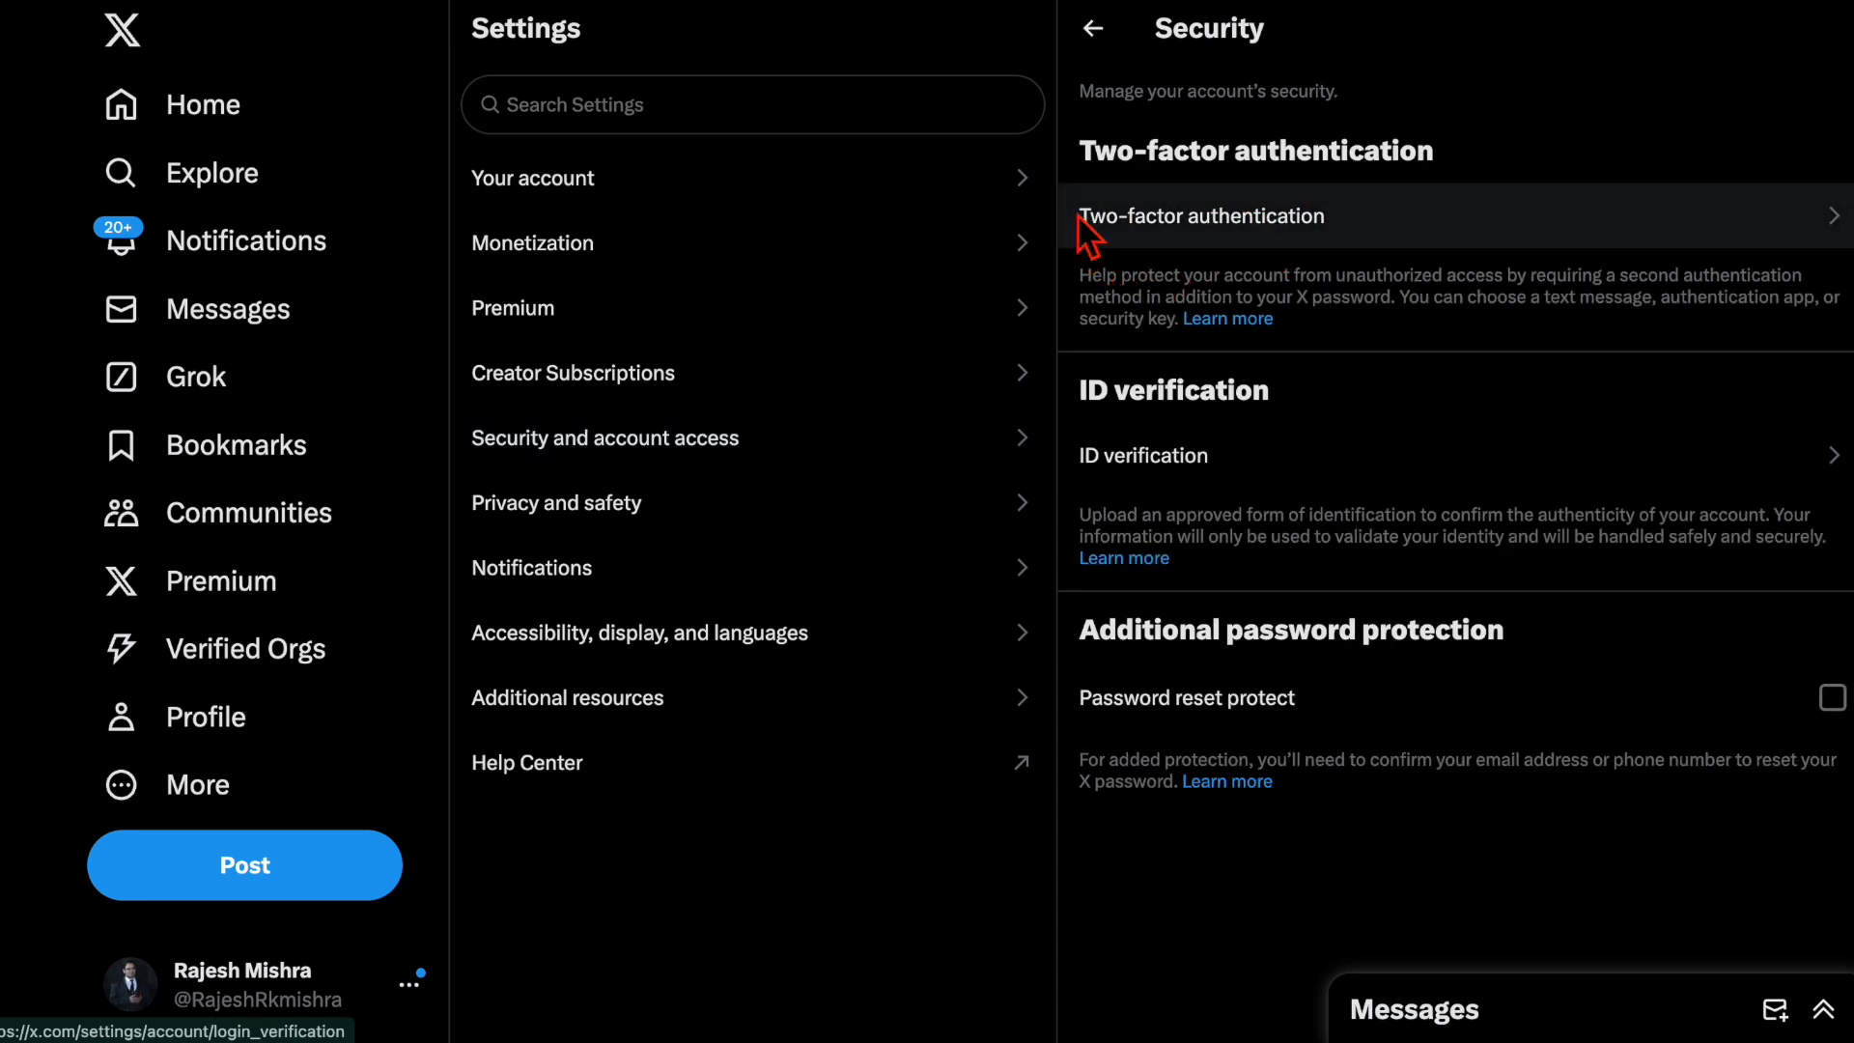
left_click(532, 178)
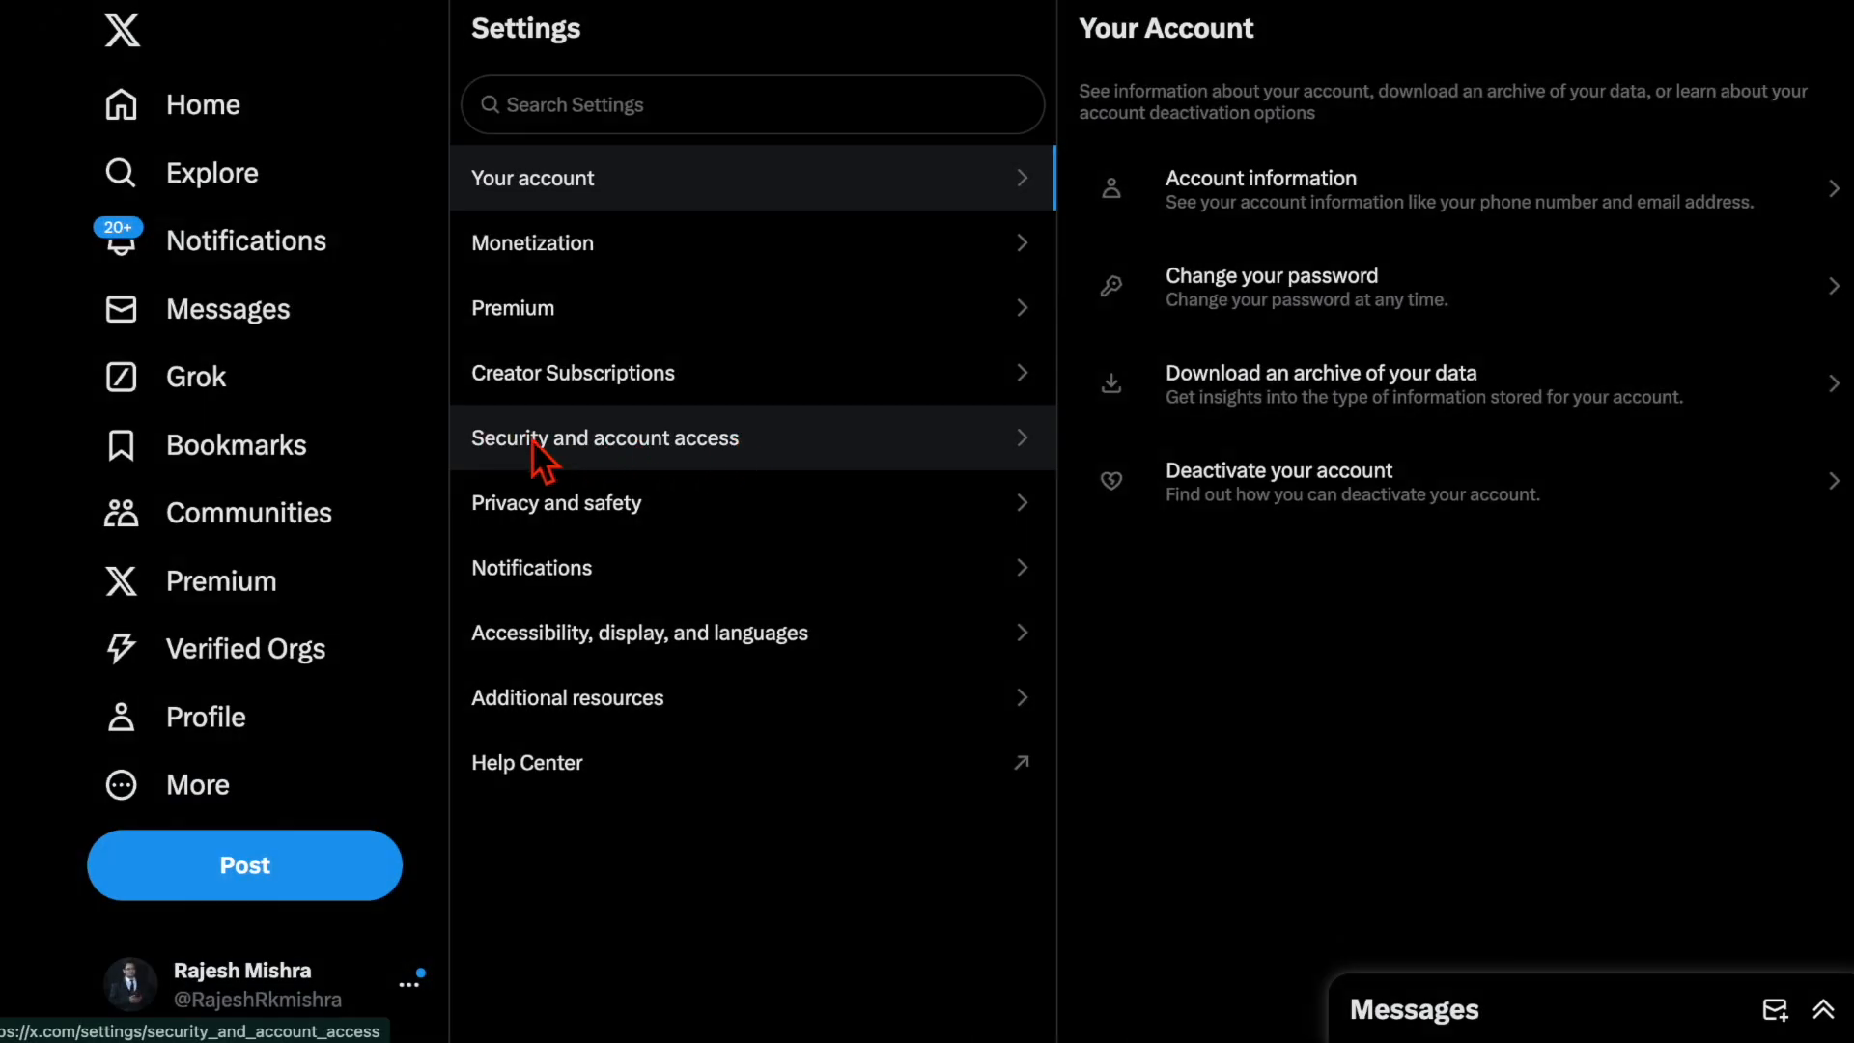
left_click(604, 436)
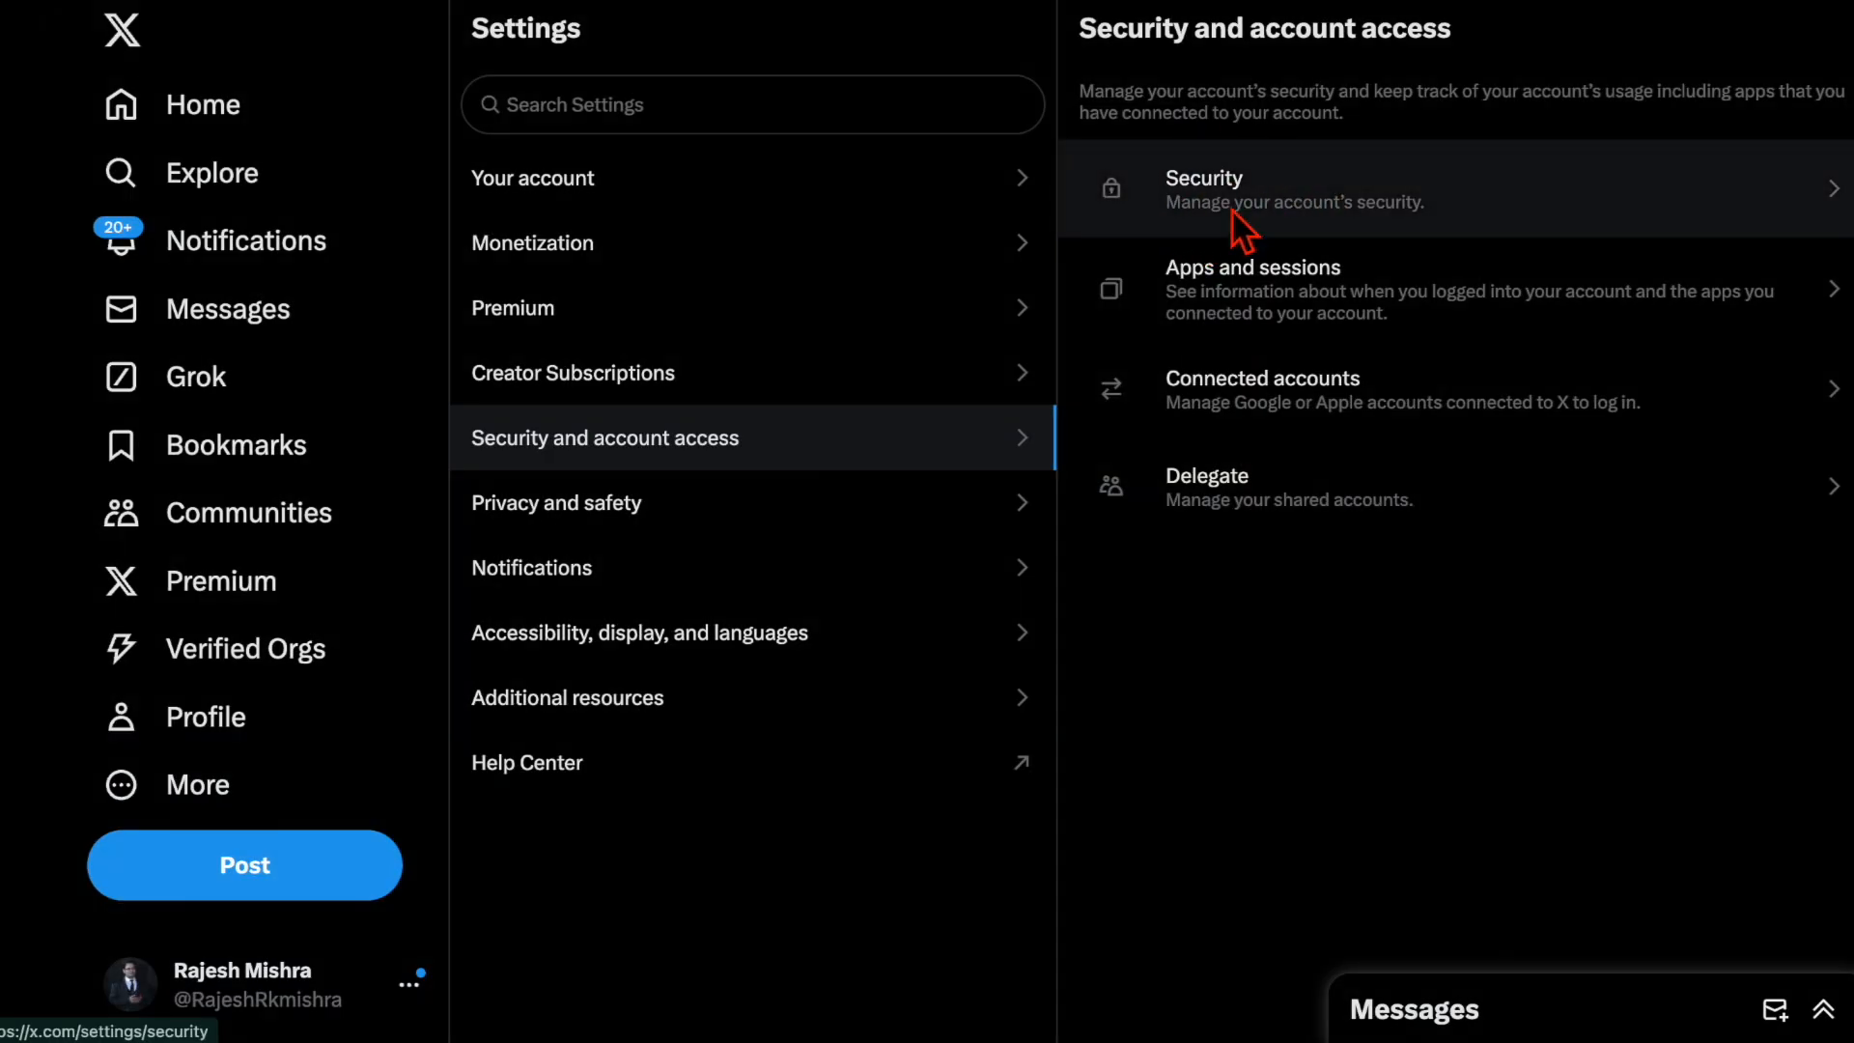
left_click(1204, 189)
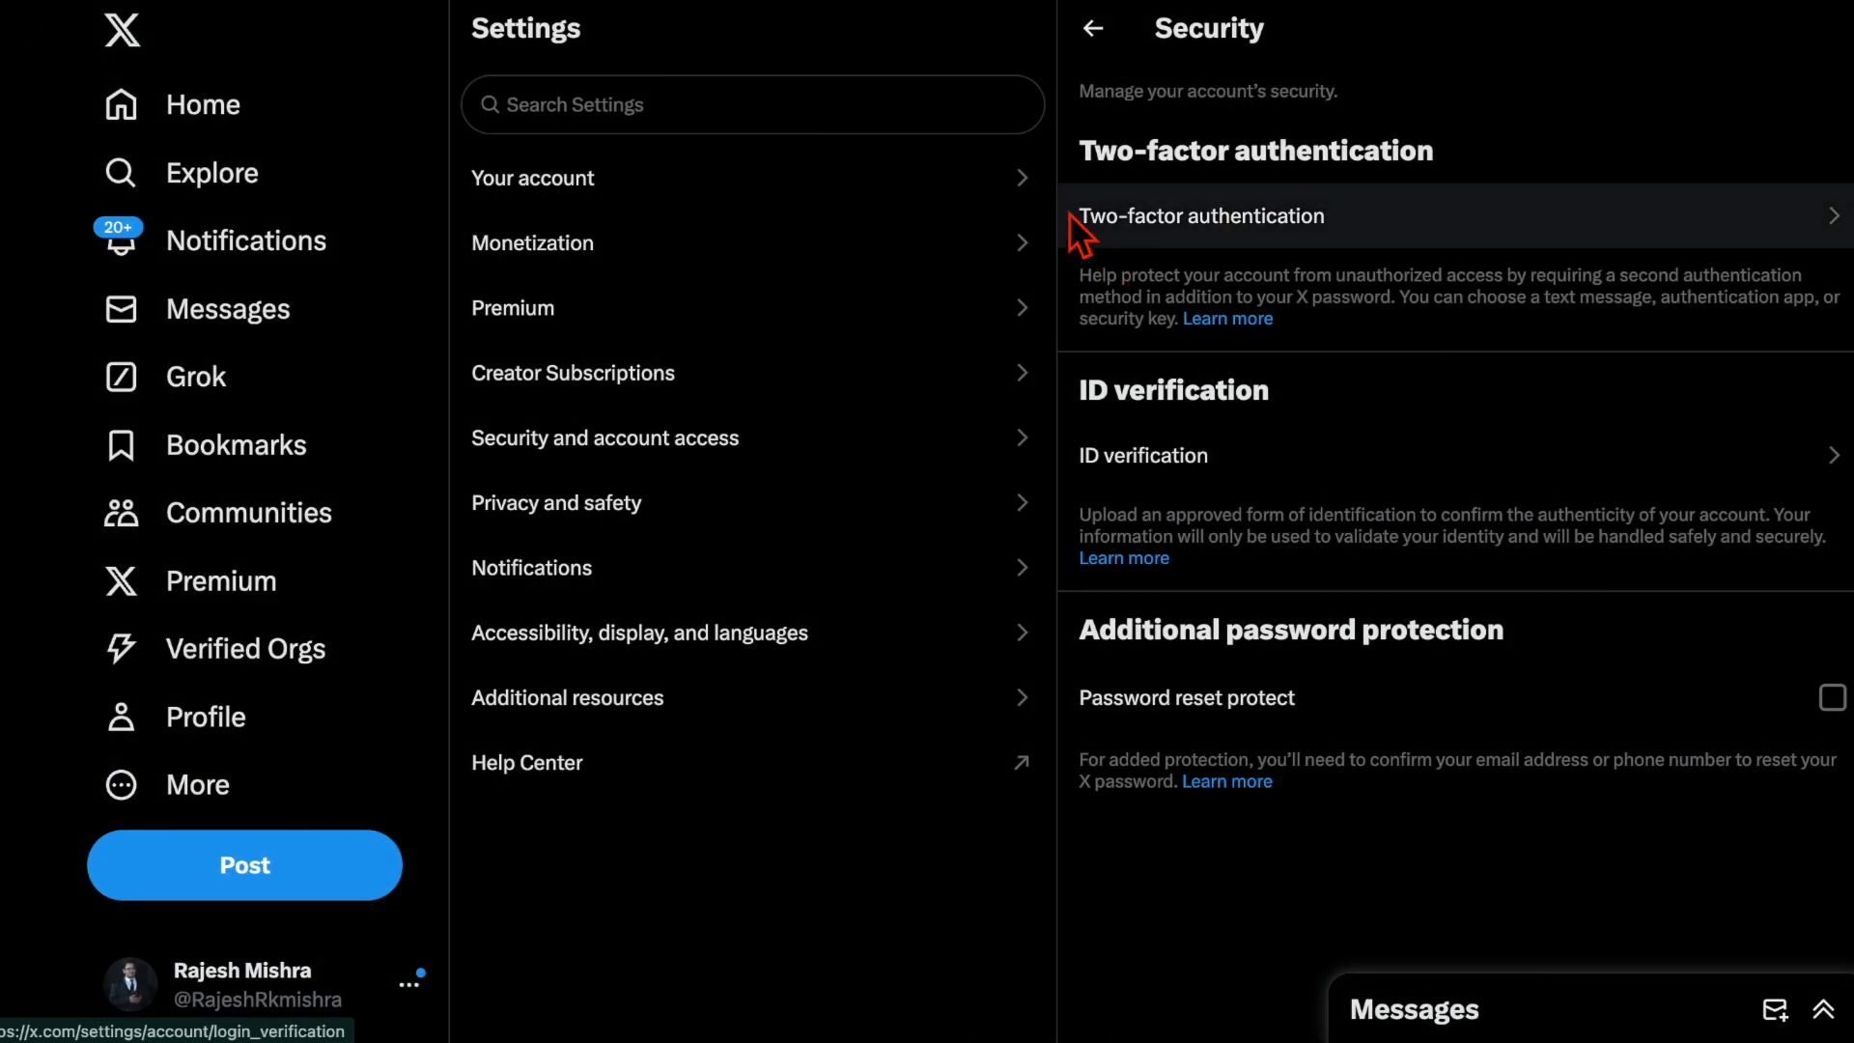
left_click(1200, 215)
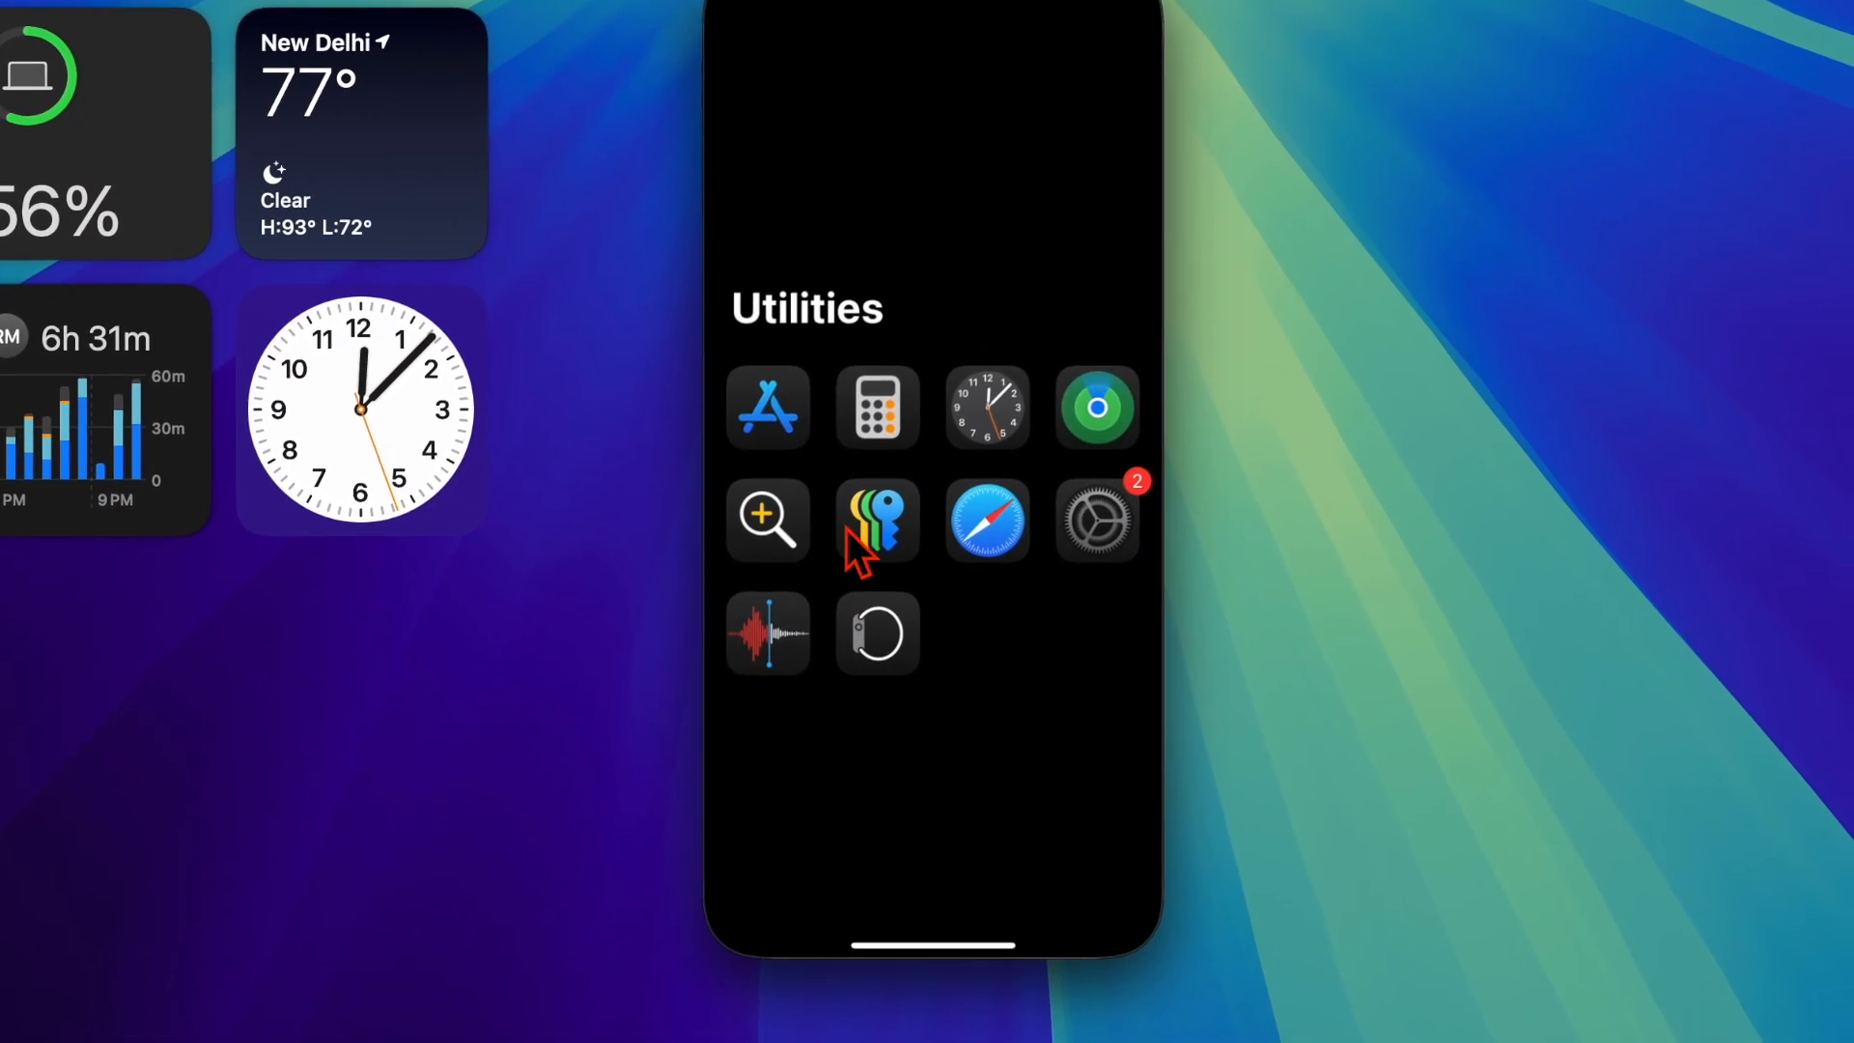
Launch Passwords from the Utilities folder and unlock it to view the X login
left_click(878, 522)
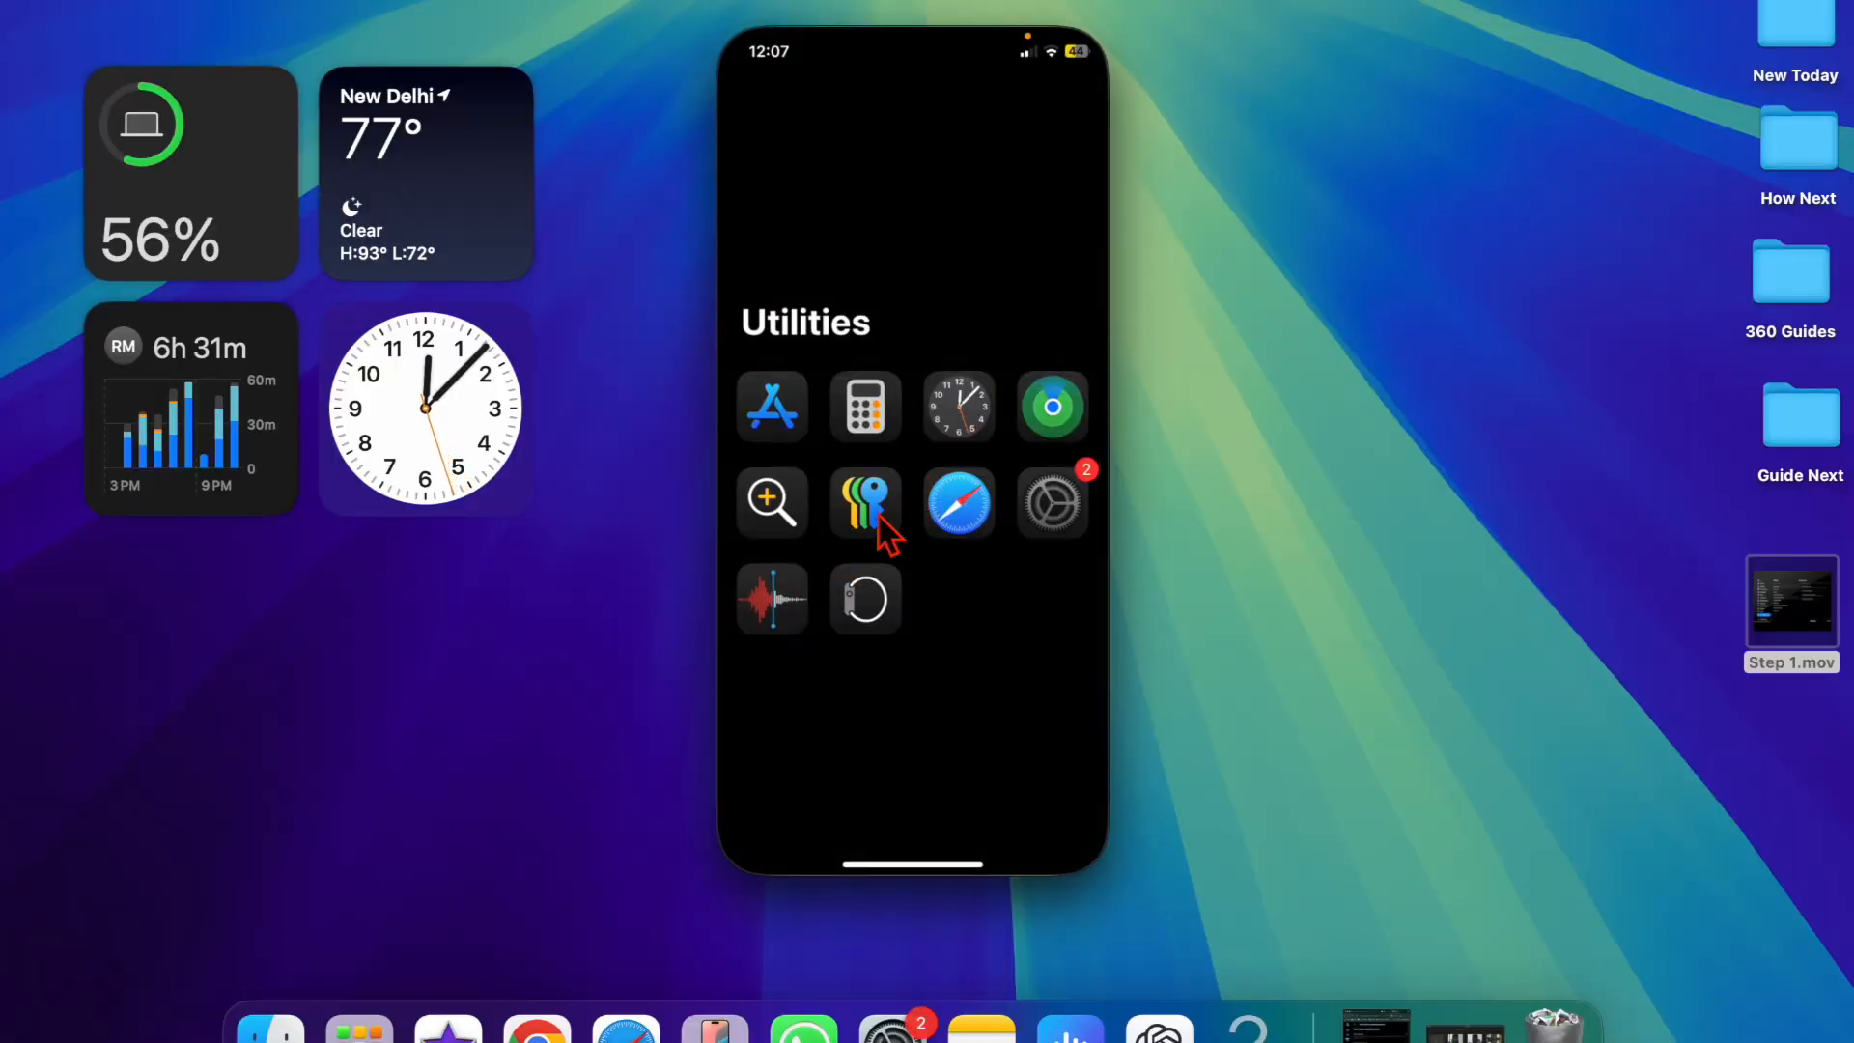
left_click(864, 504)
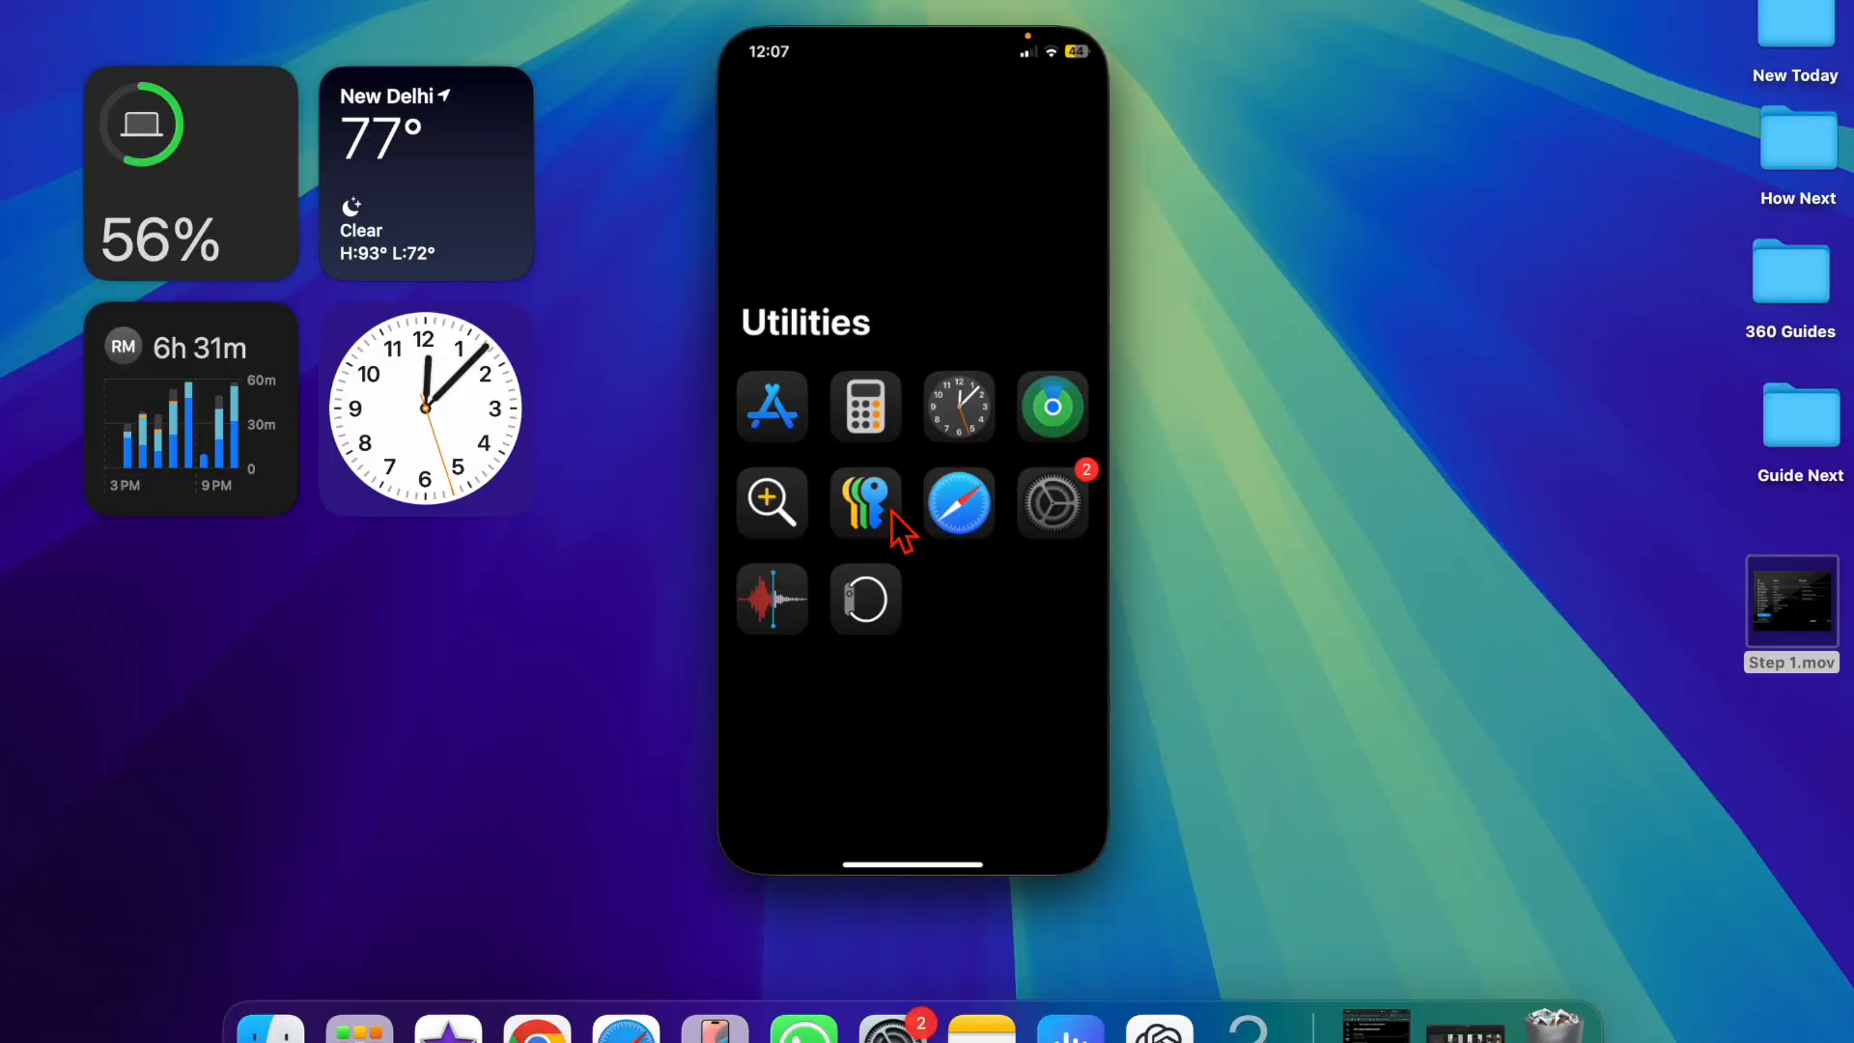
left_click(864, 501)
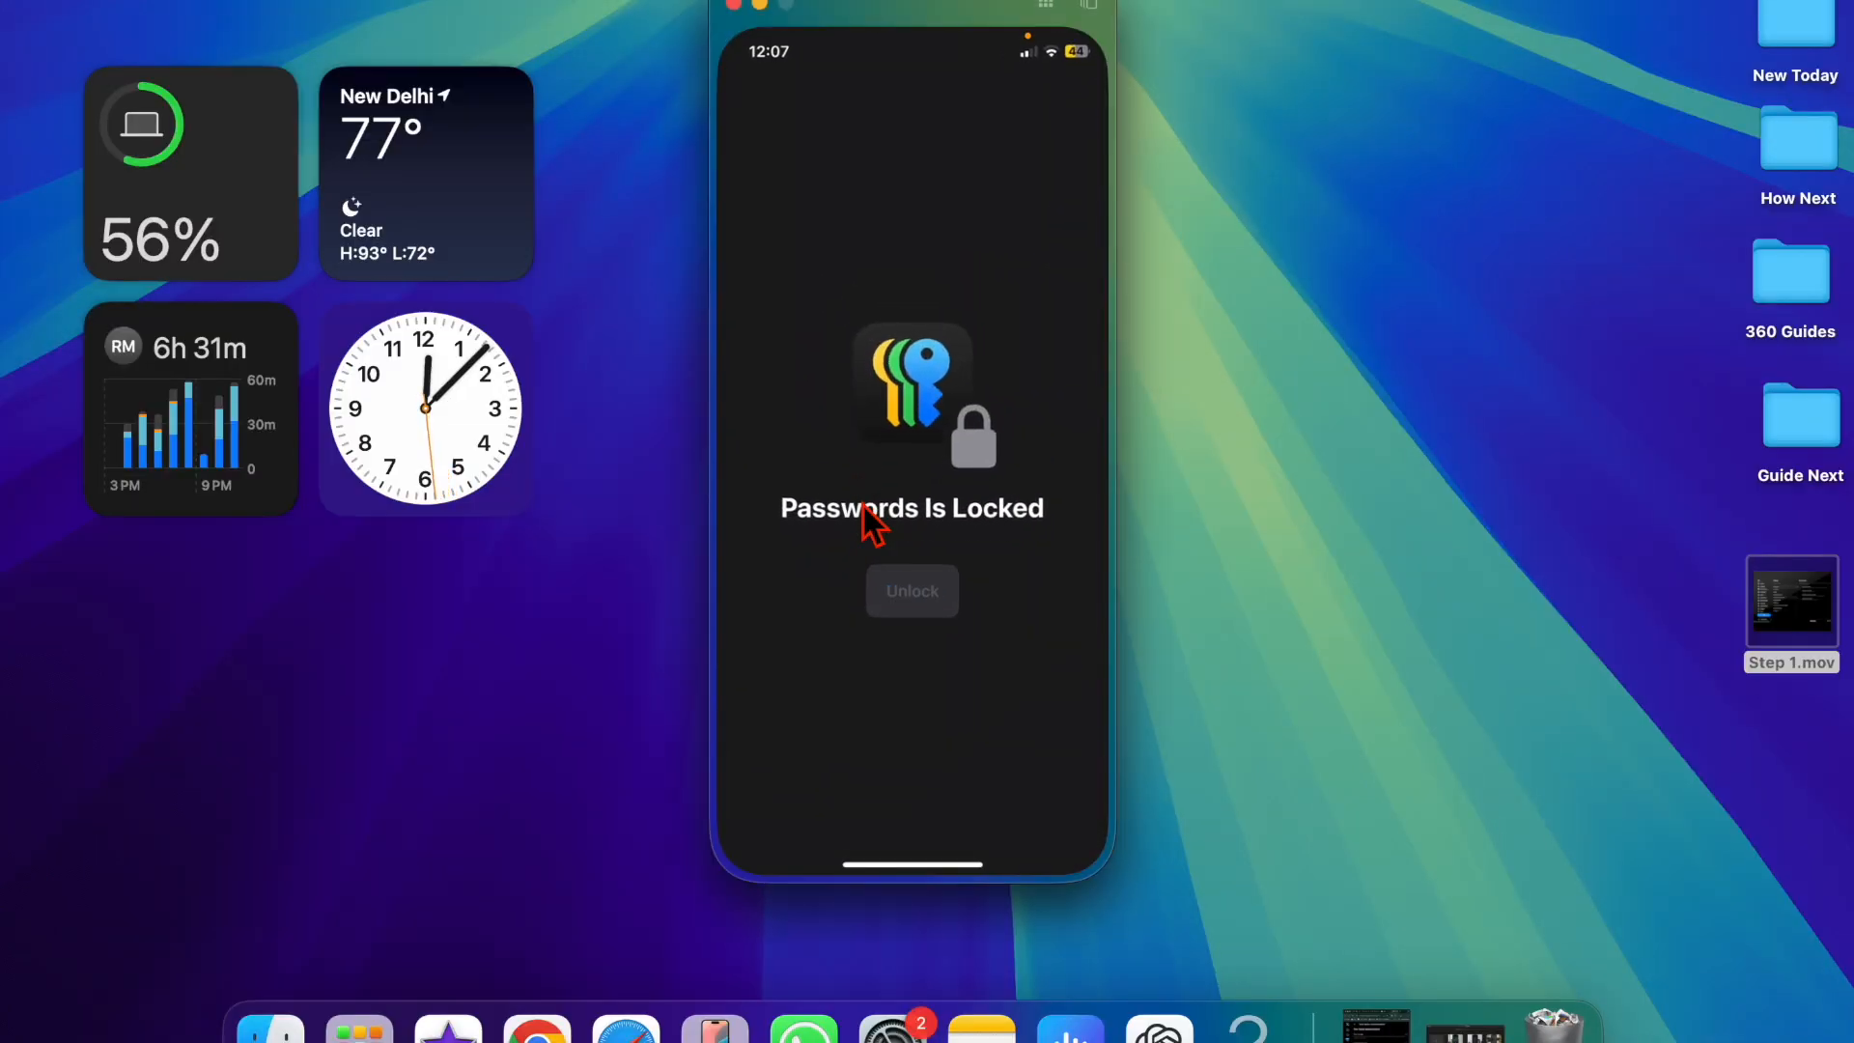
left_click(911, 591)
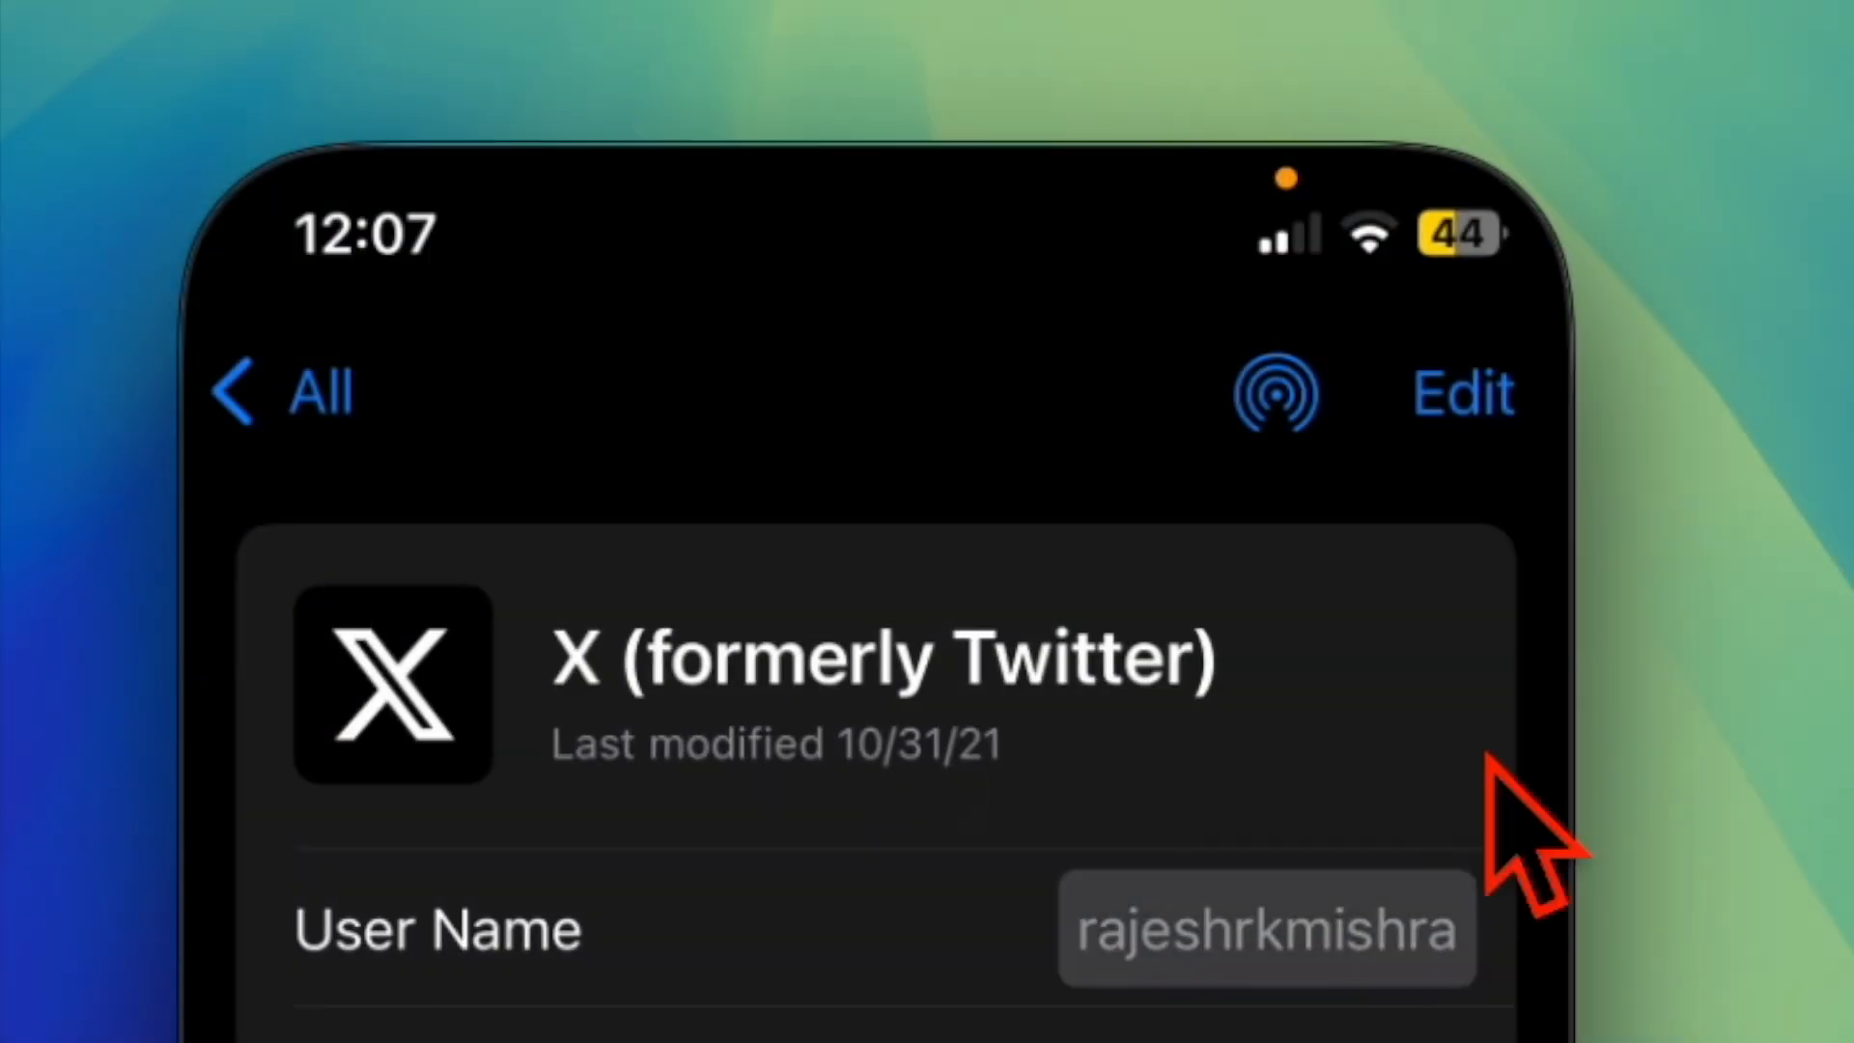
Toggle Edit and Done on the X entry, then choose Set Up Code for its verification code
left_click(1460, 393)
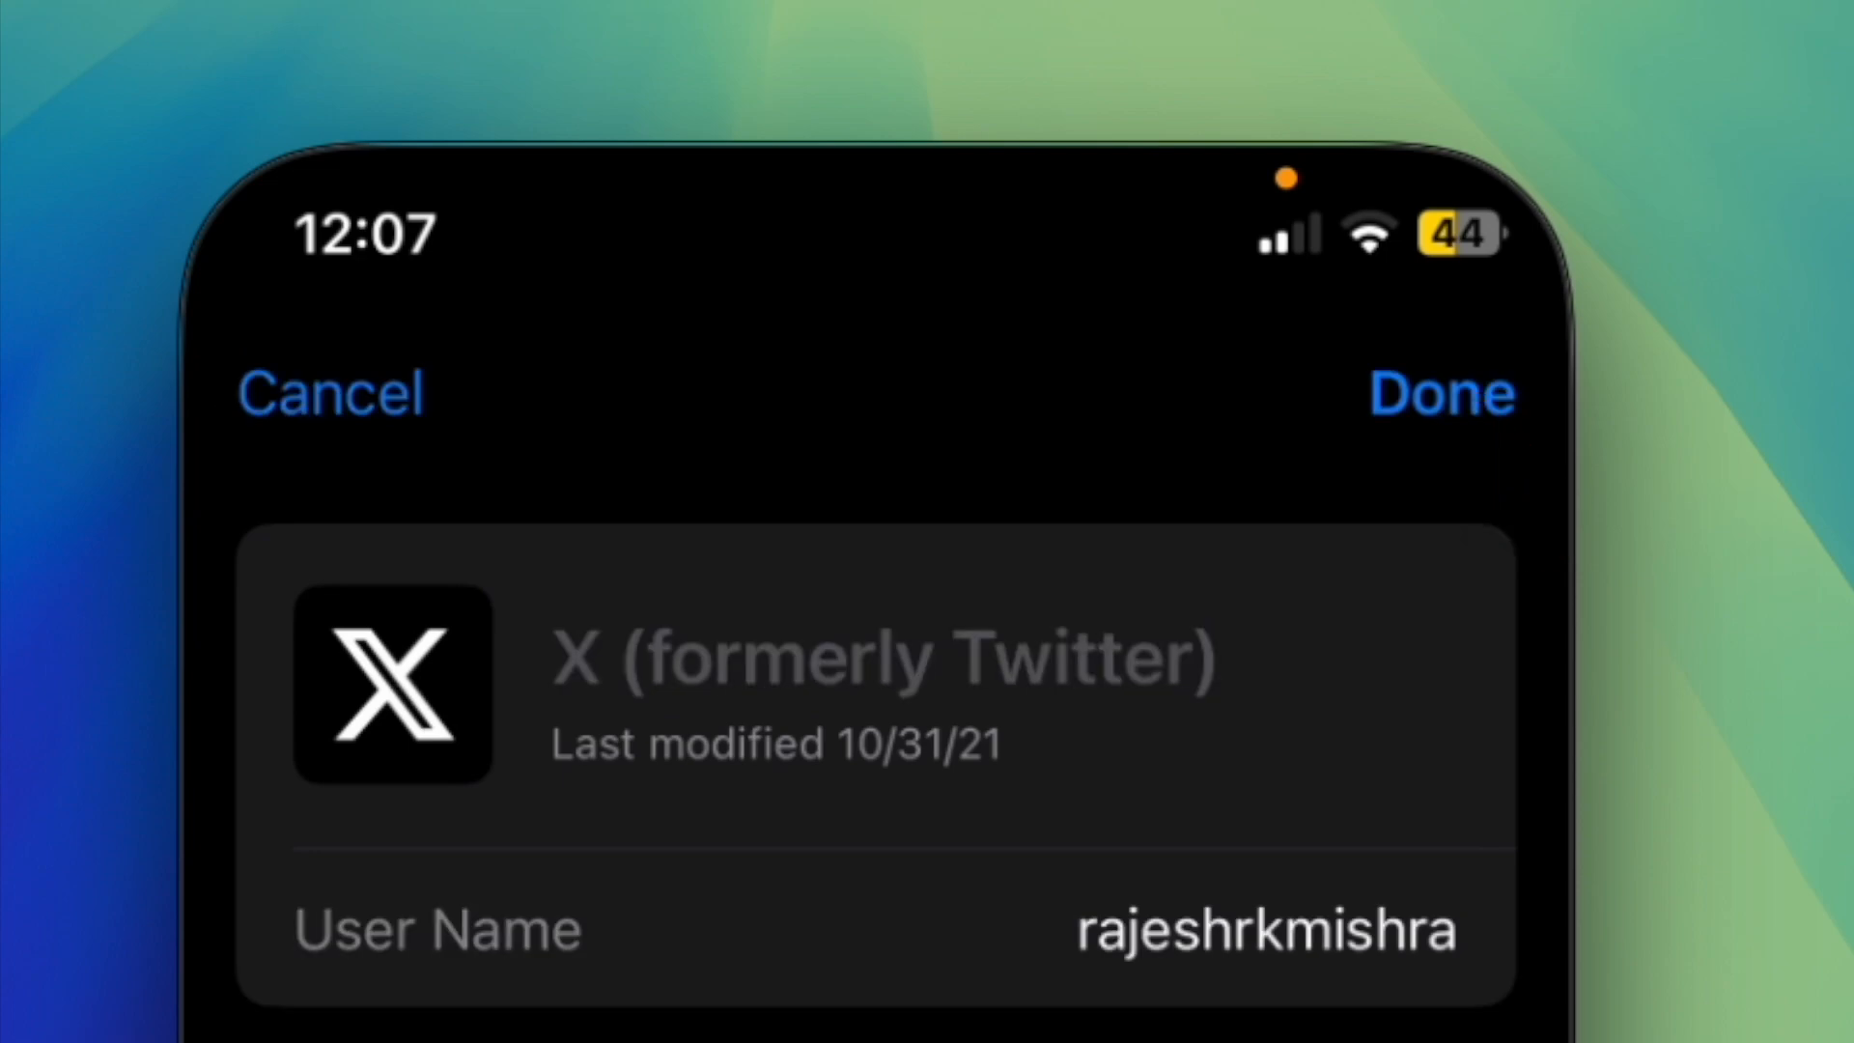
left_click(1437, 393)
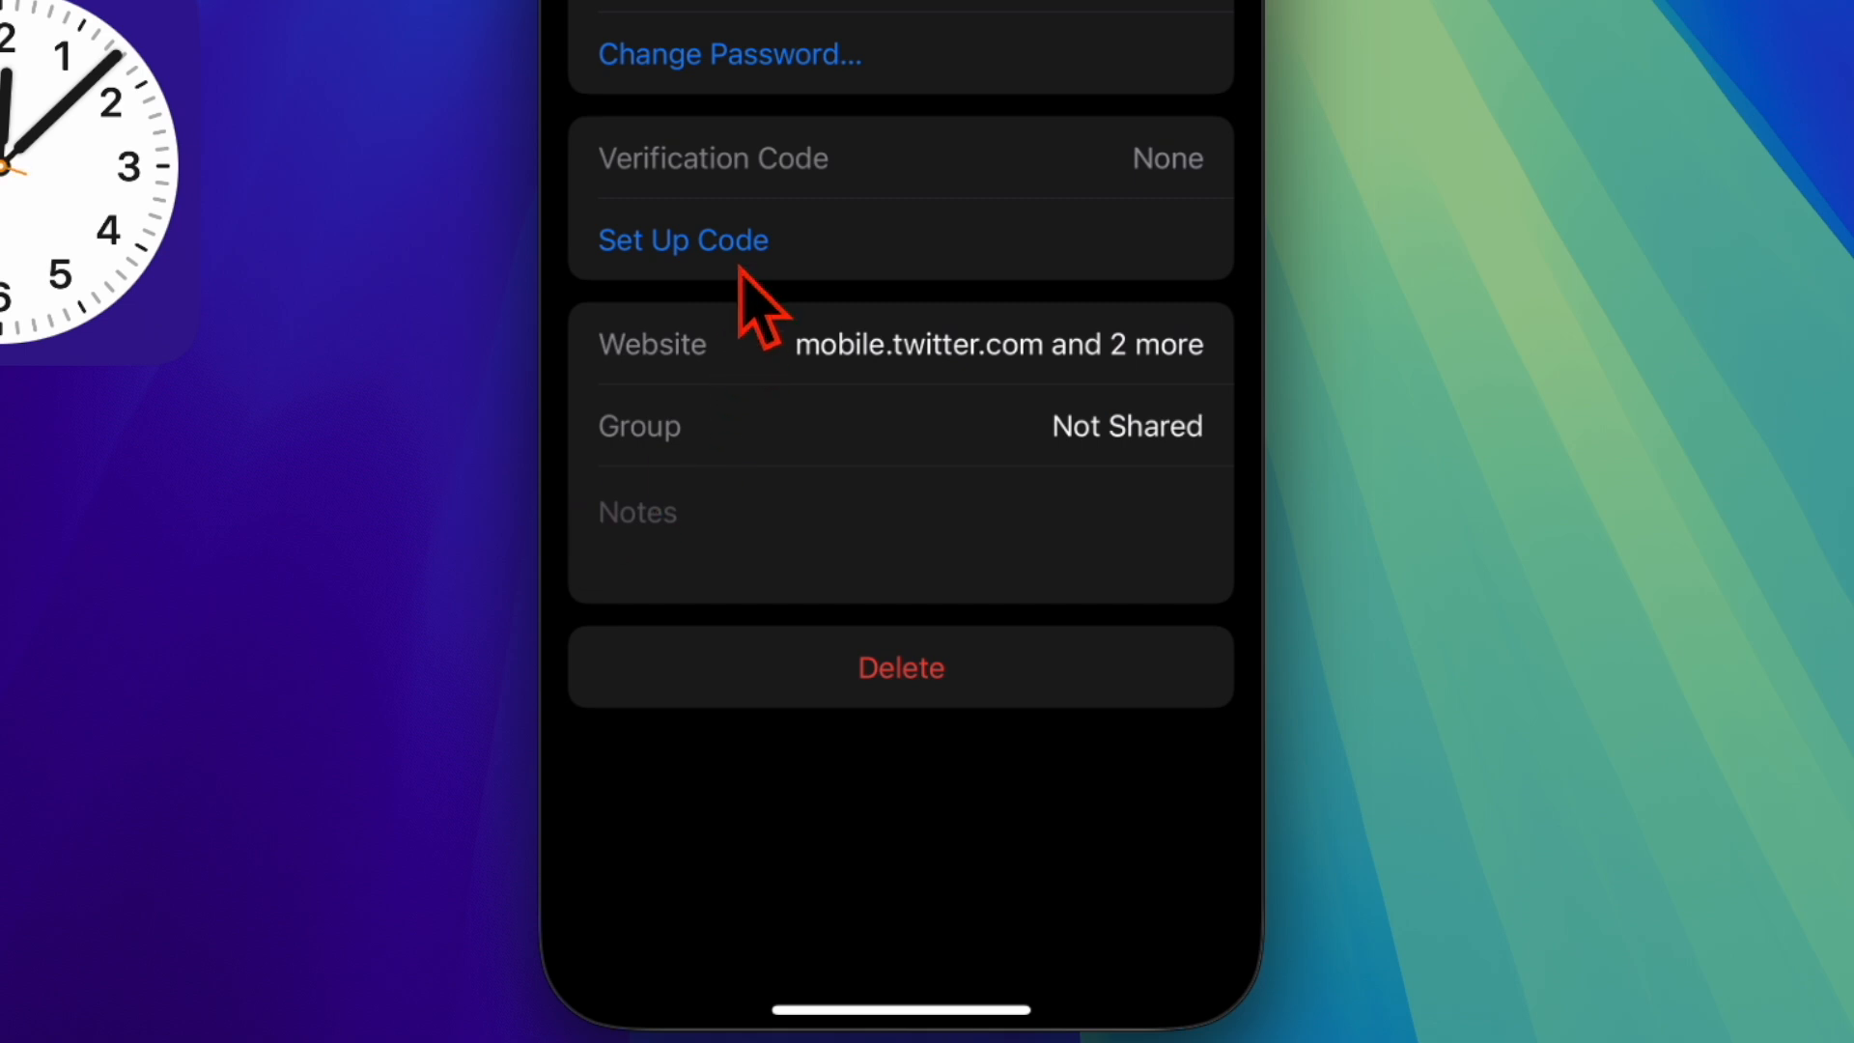
left_click(683, 241)
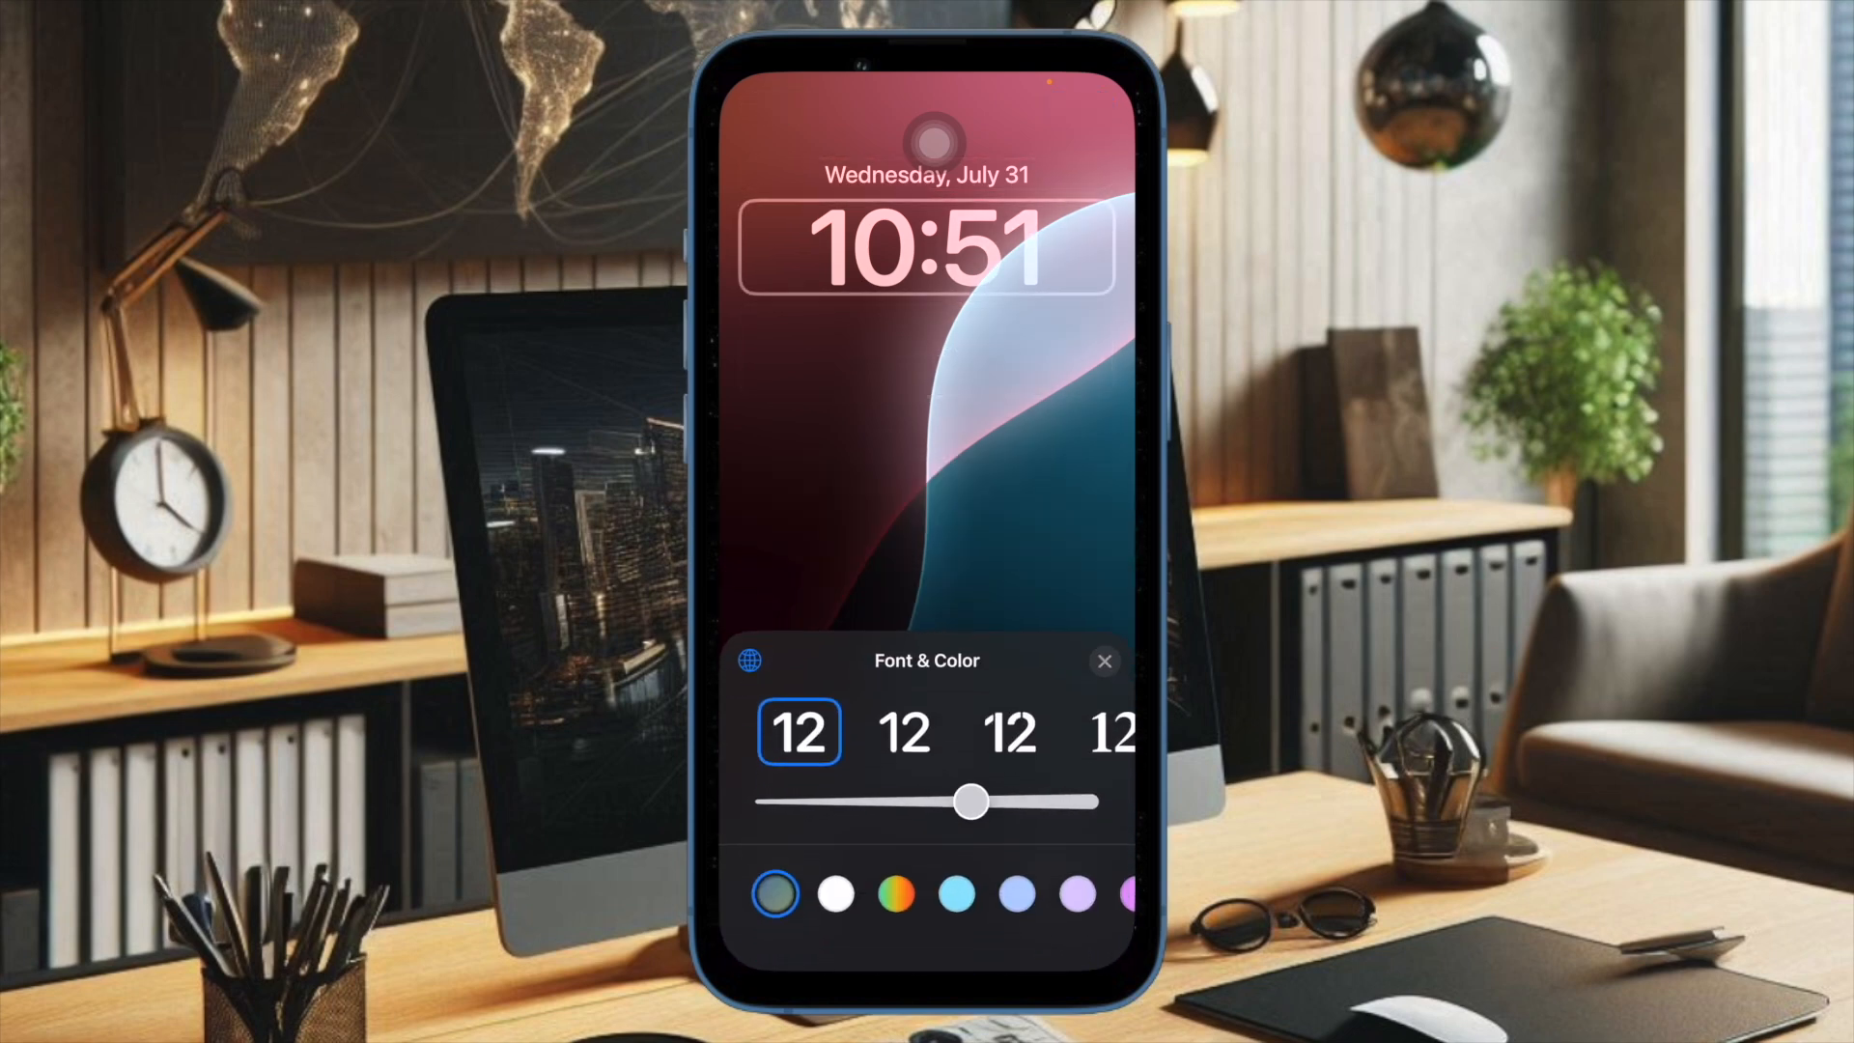
Thin the Lock Screen clock digits, then browse and reopen the Add Widgets suggestions
left_click_drag(975, 802, 942, 802)
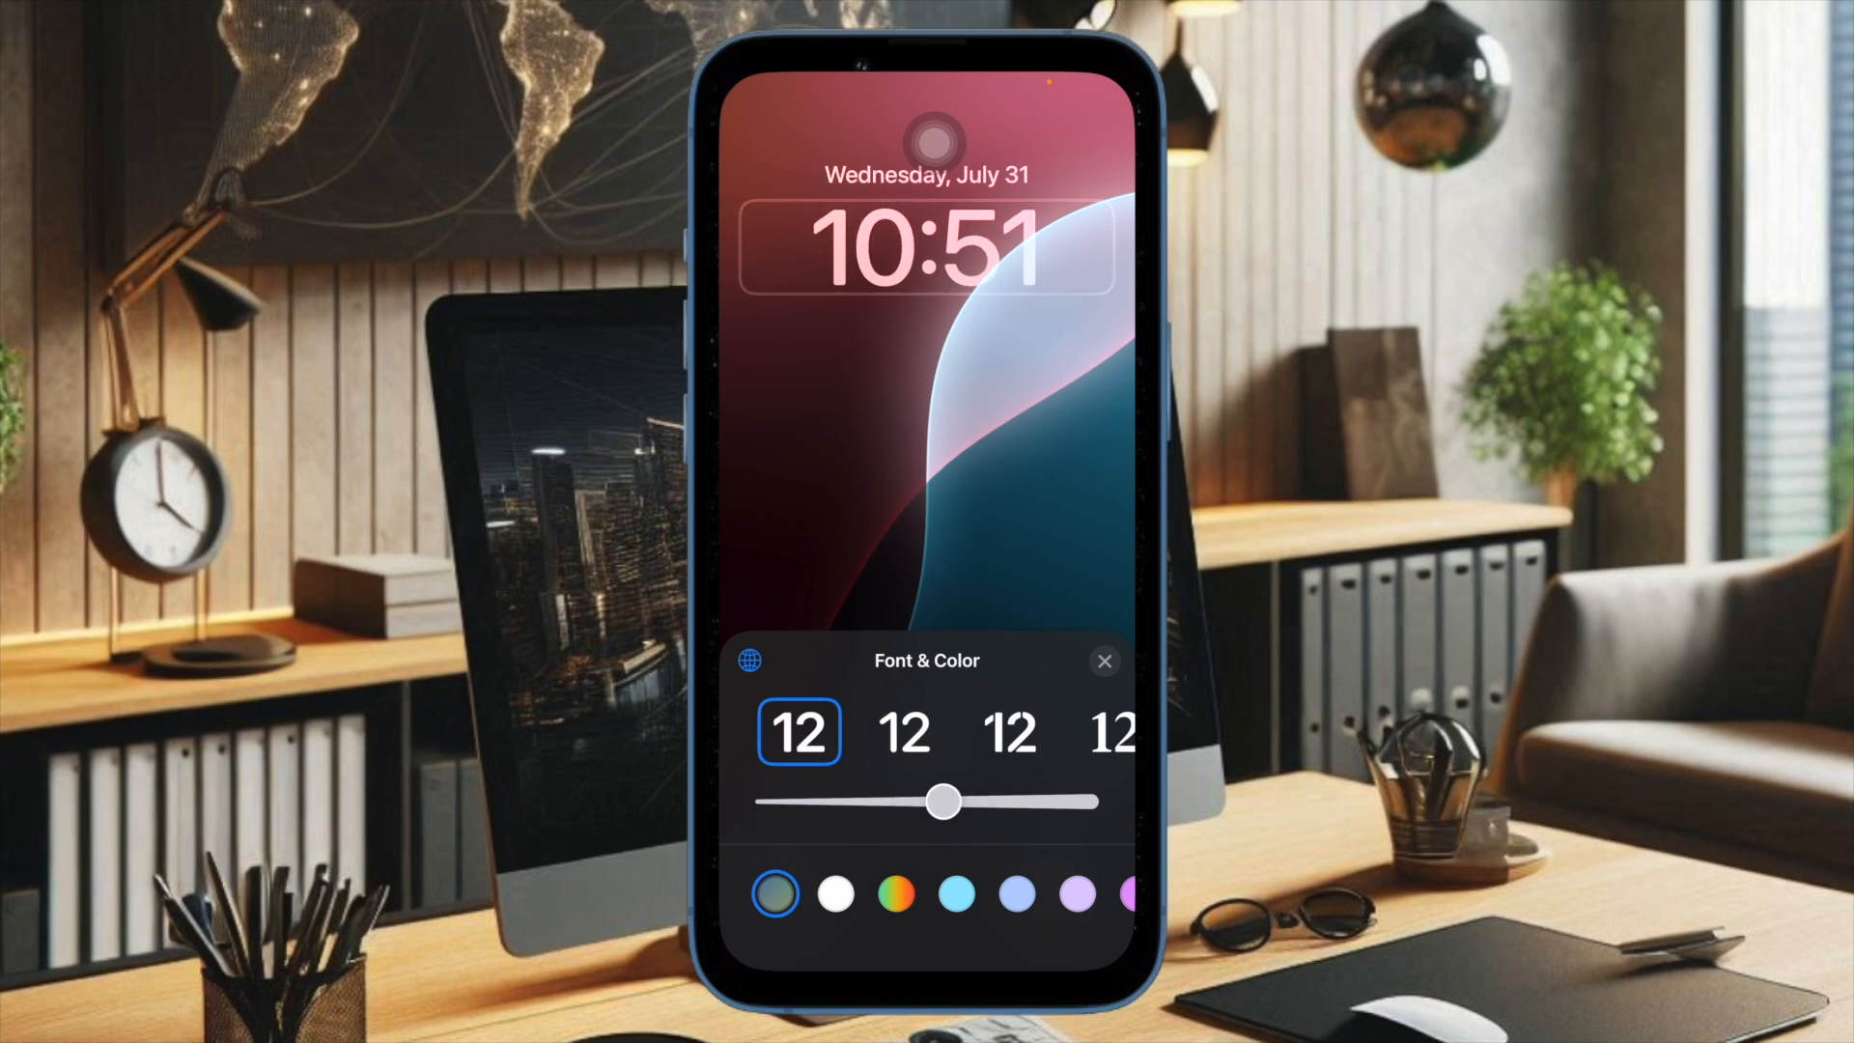
left_click(895, 894)
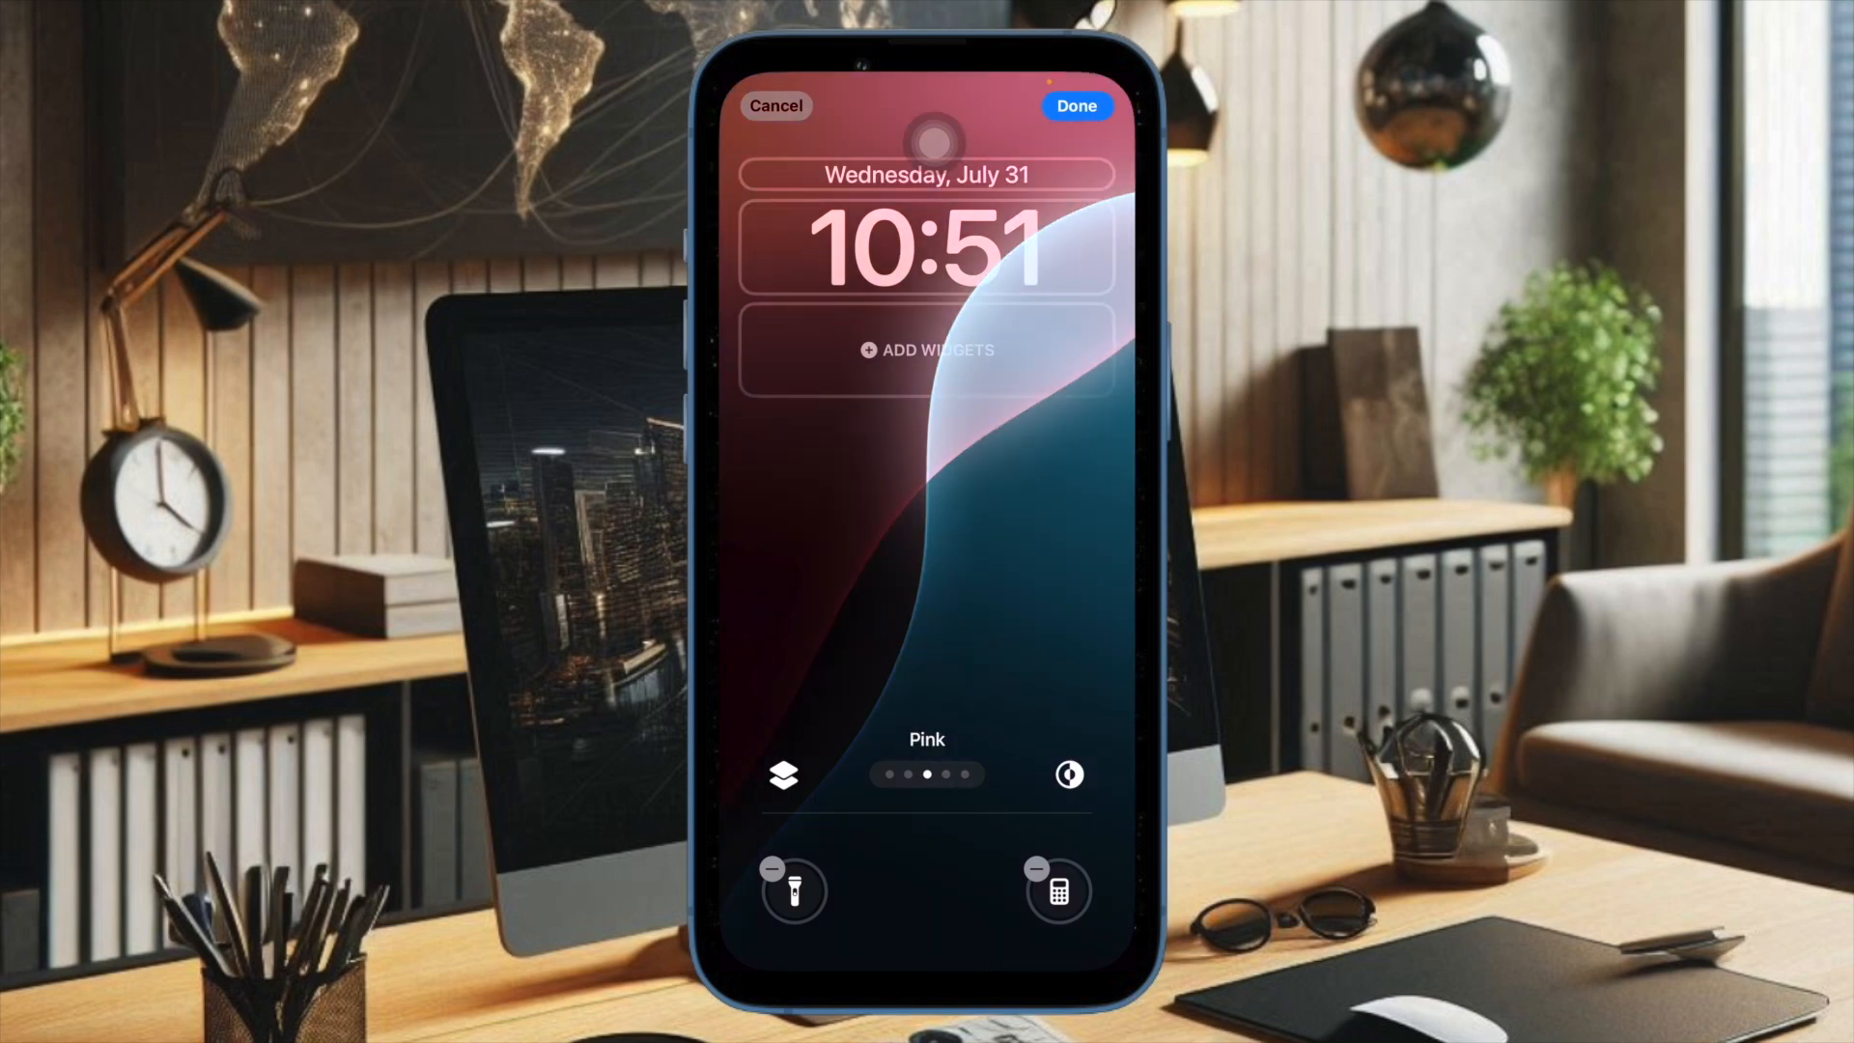
left_click(926, 349)
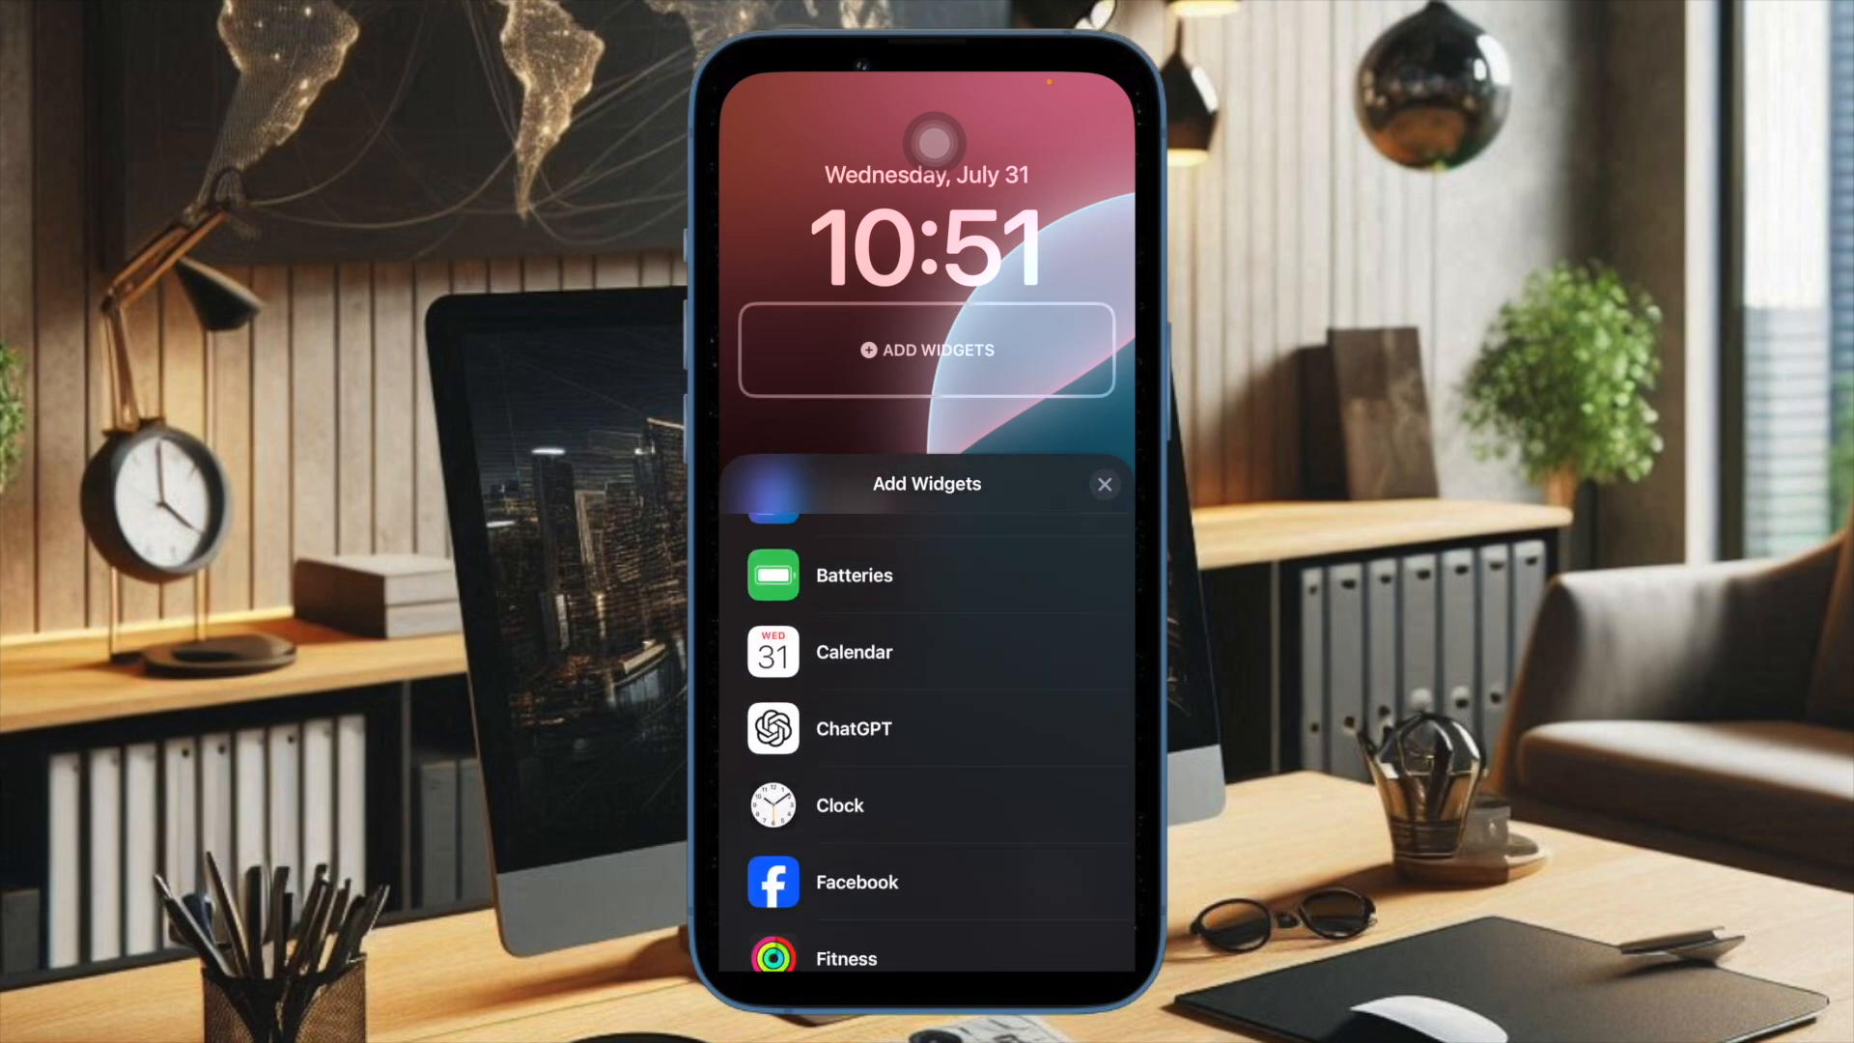
scroll("down", 3)
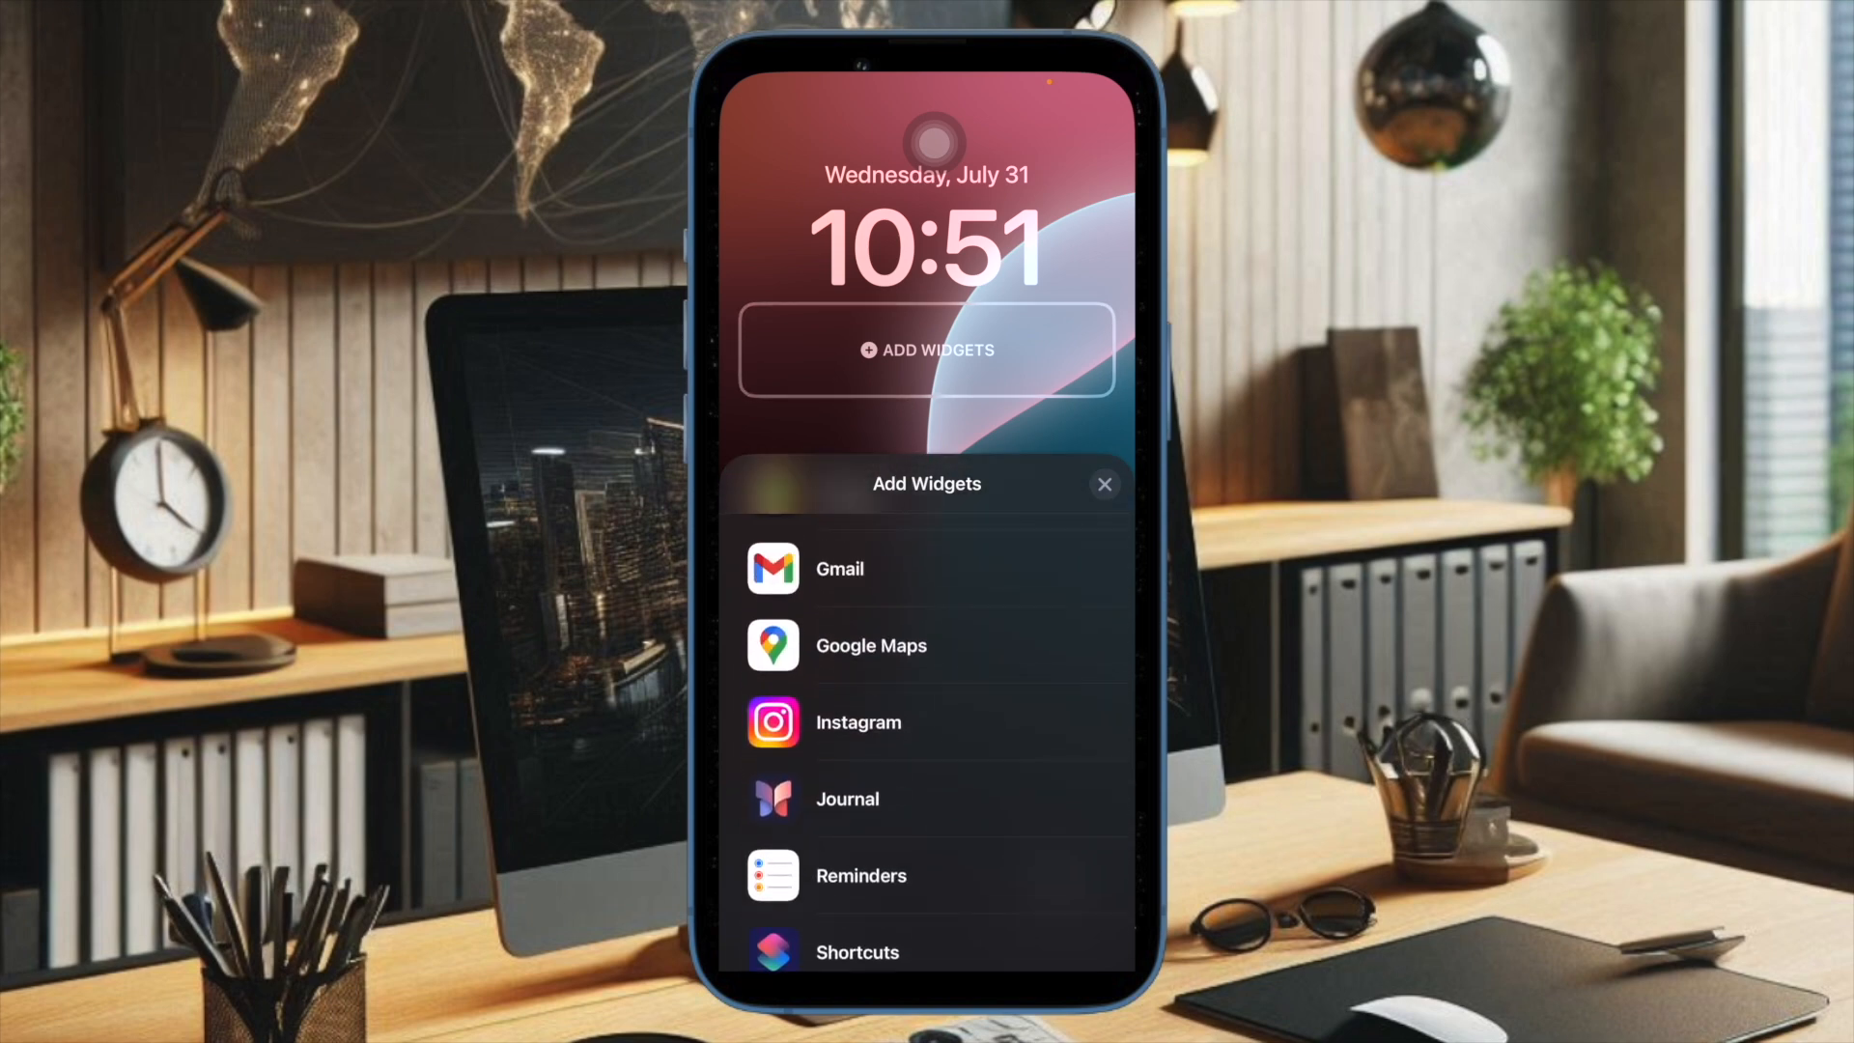
left_click(1104, 484)
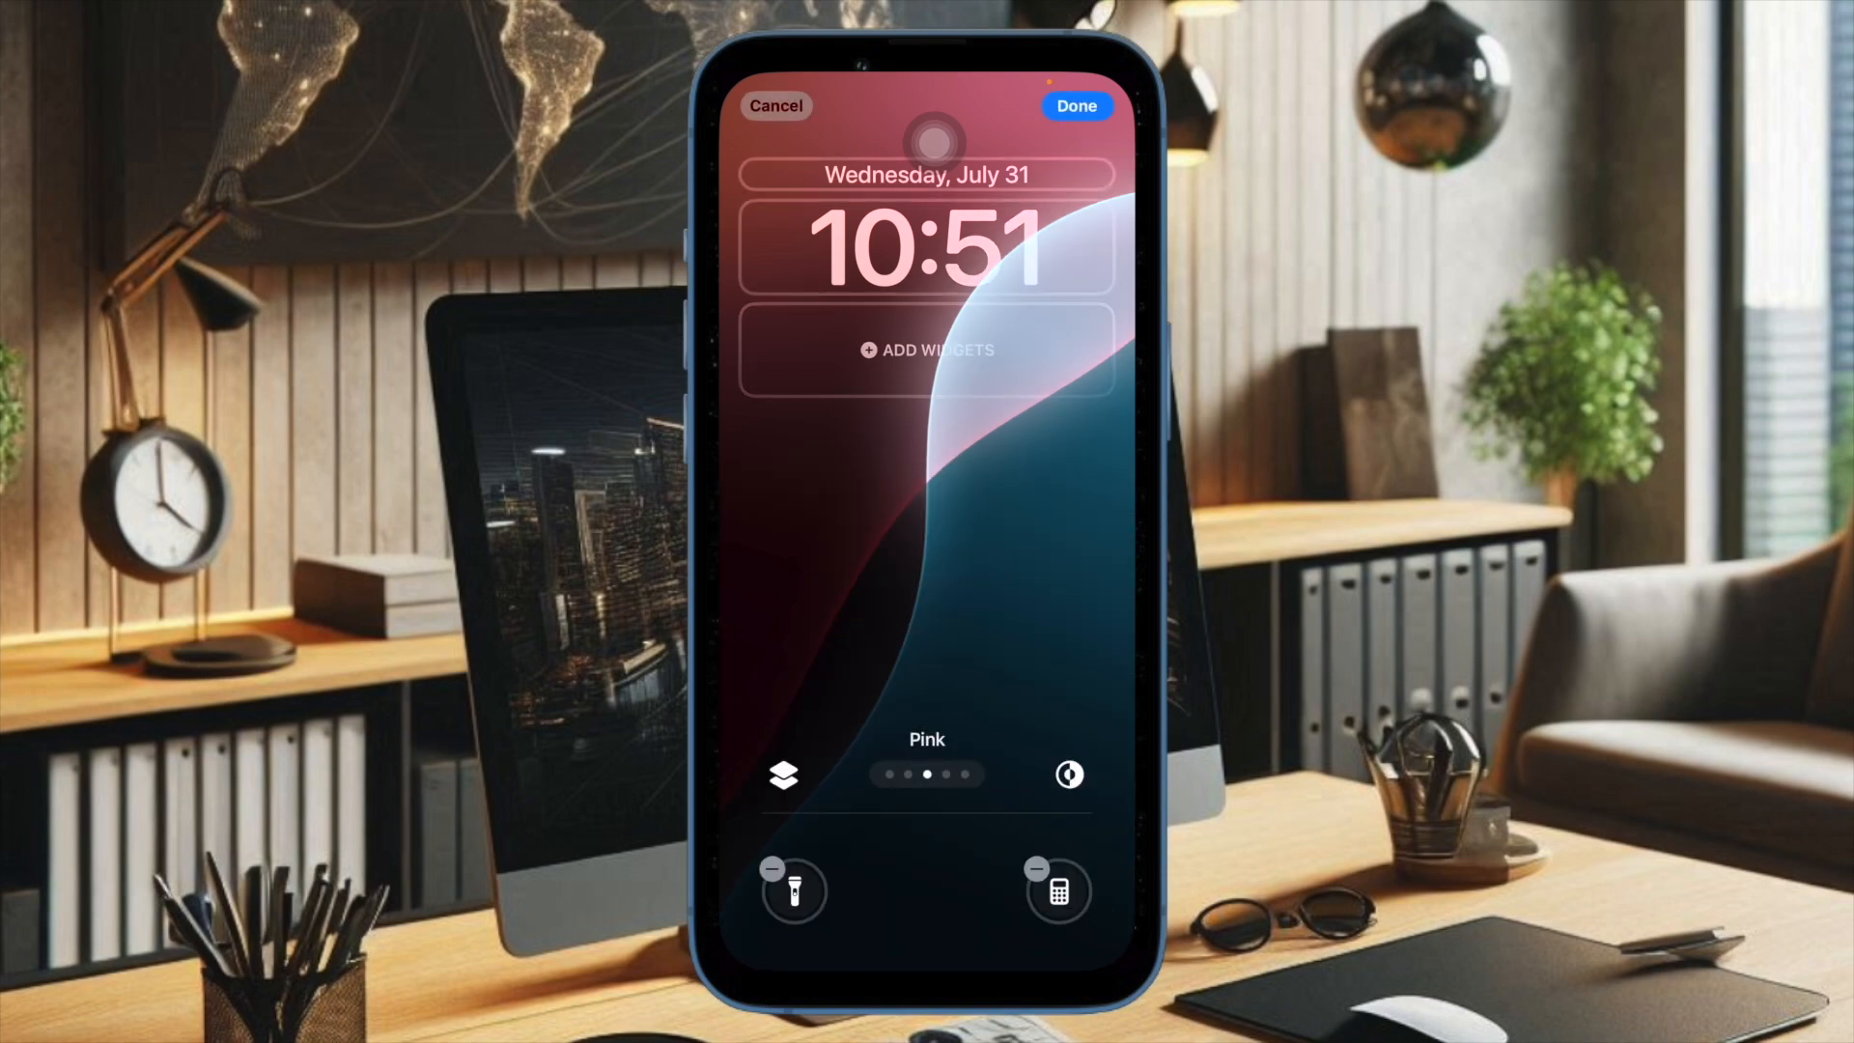
left_click(926, 349)
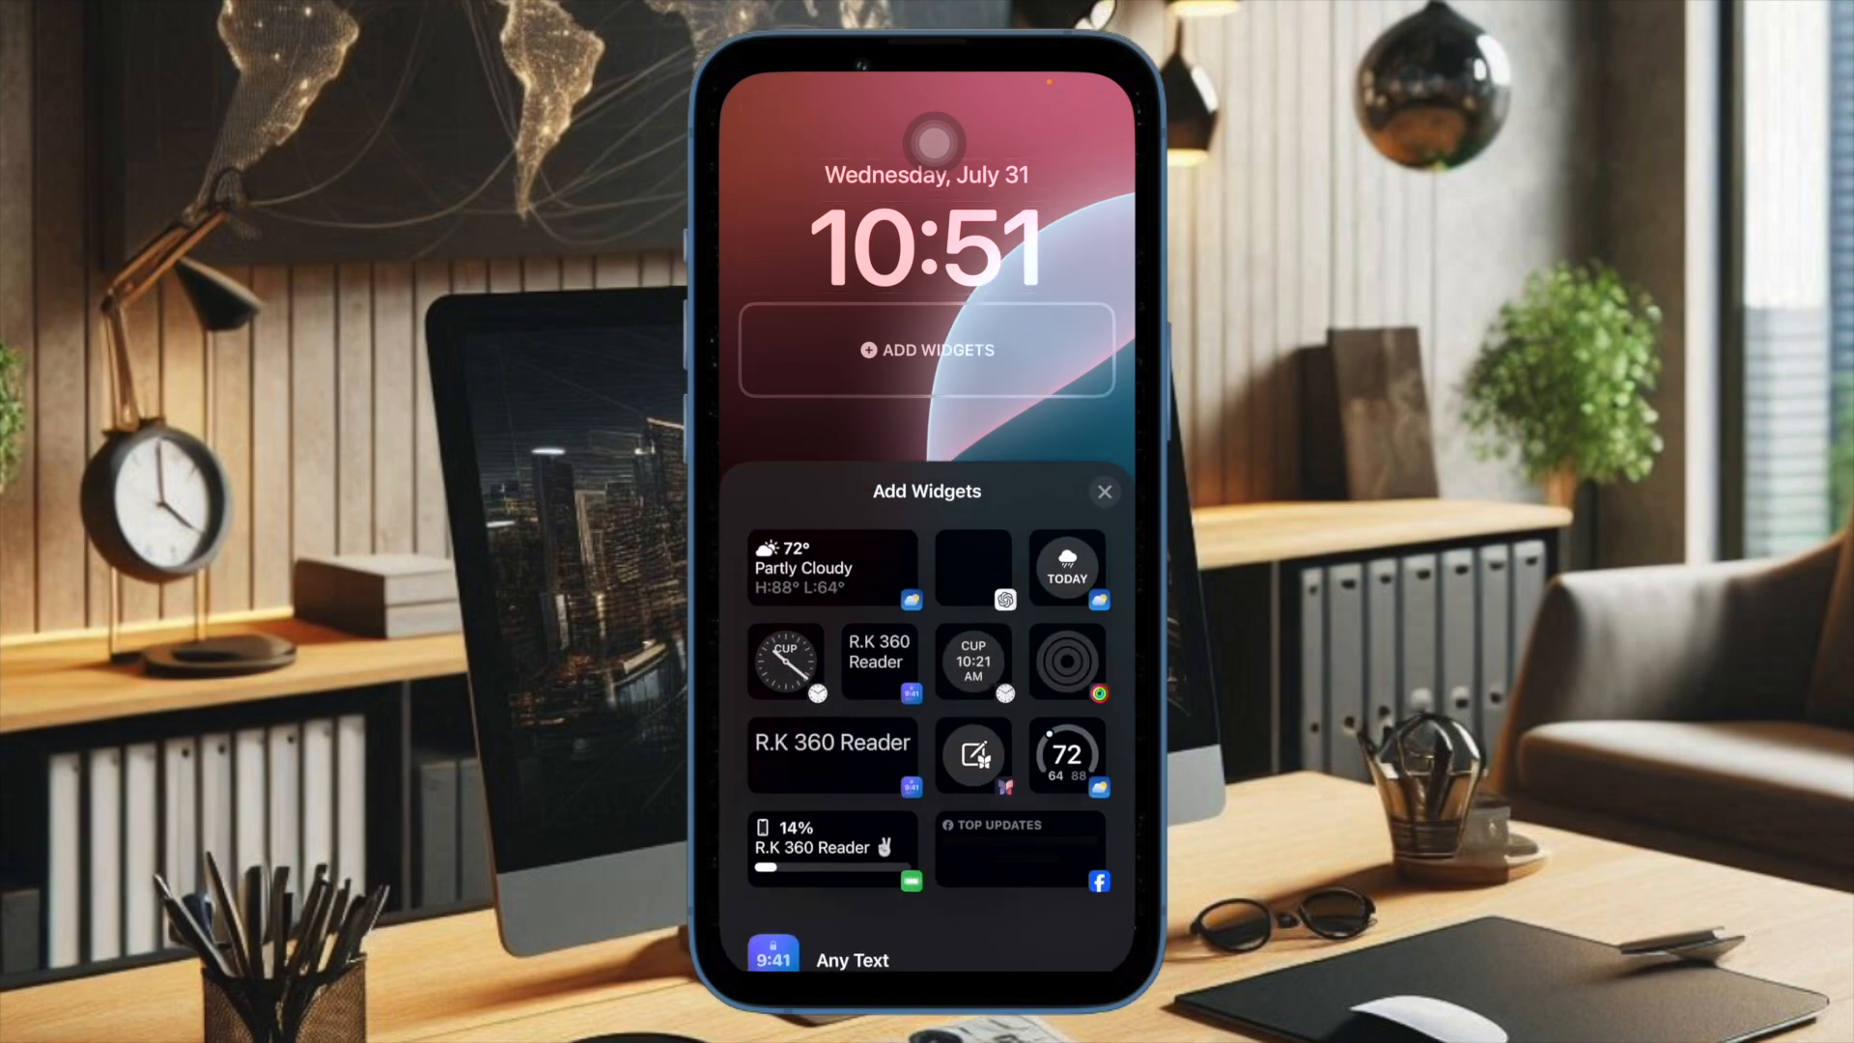